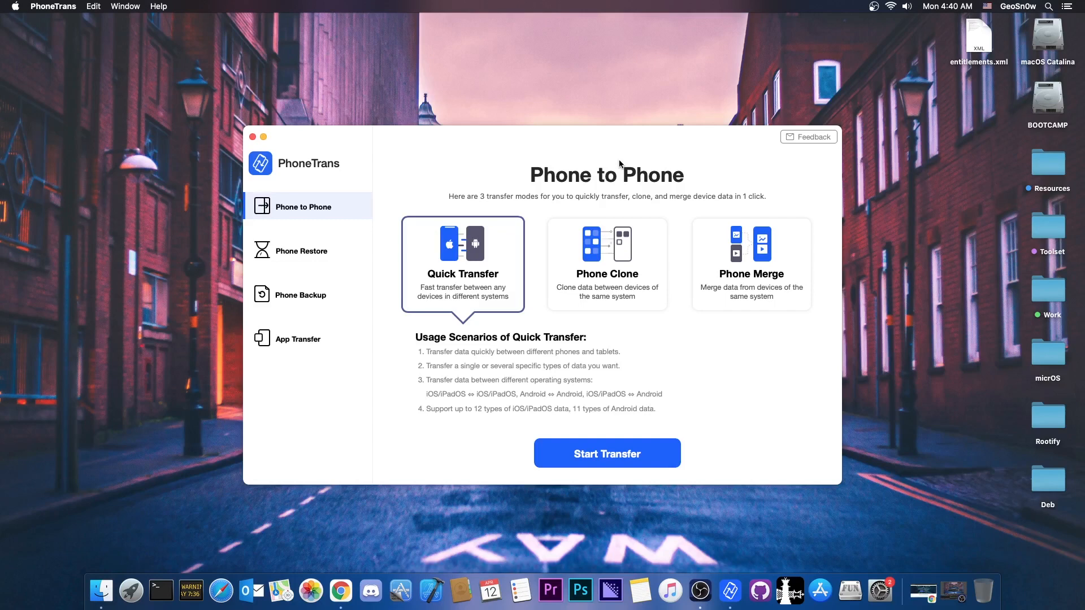
mouse_move(387, 223)
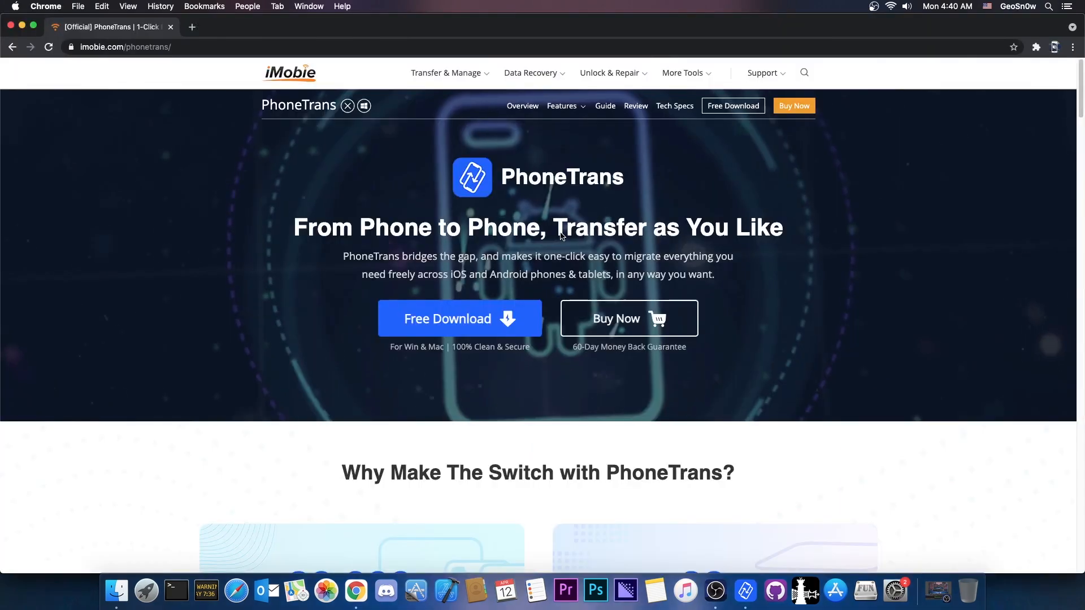
scroll(down, 3)
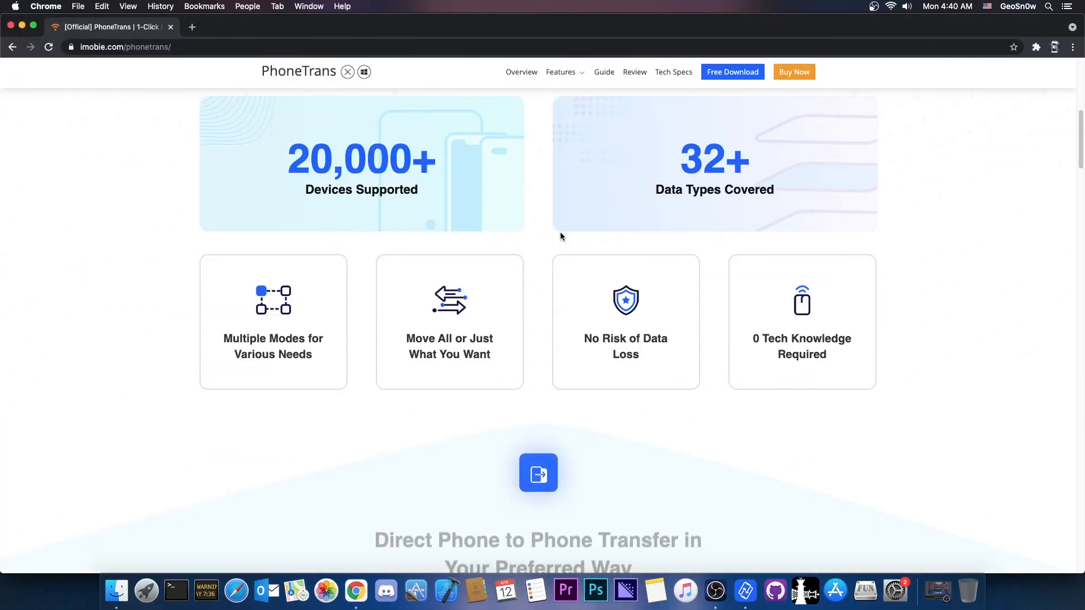
scroll(down, 3)
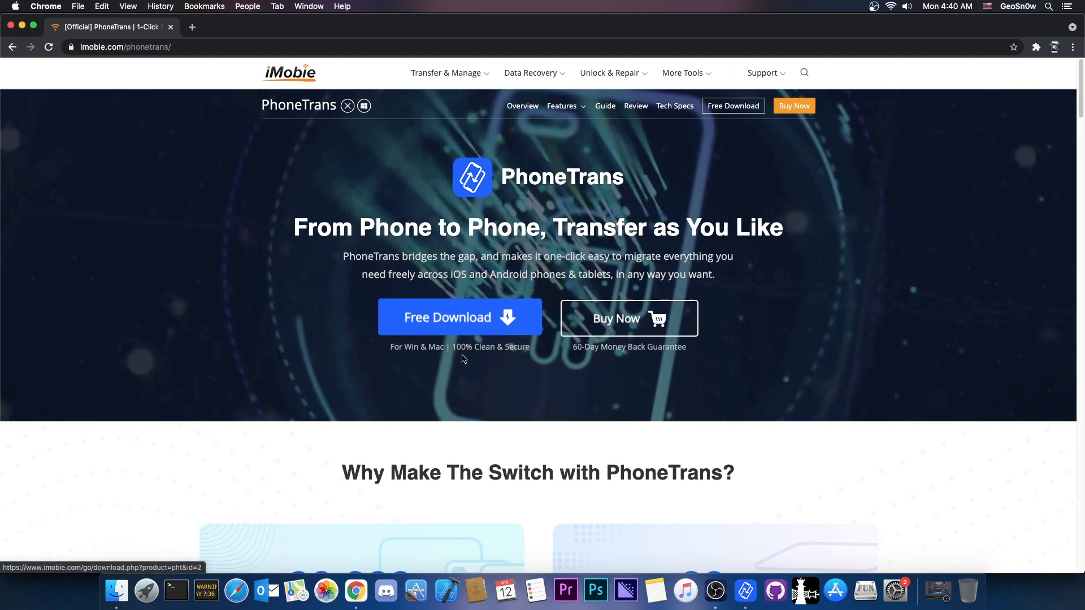
scroll(down, 3)
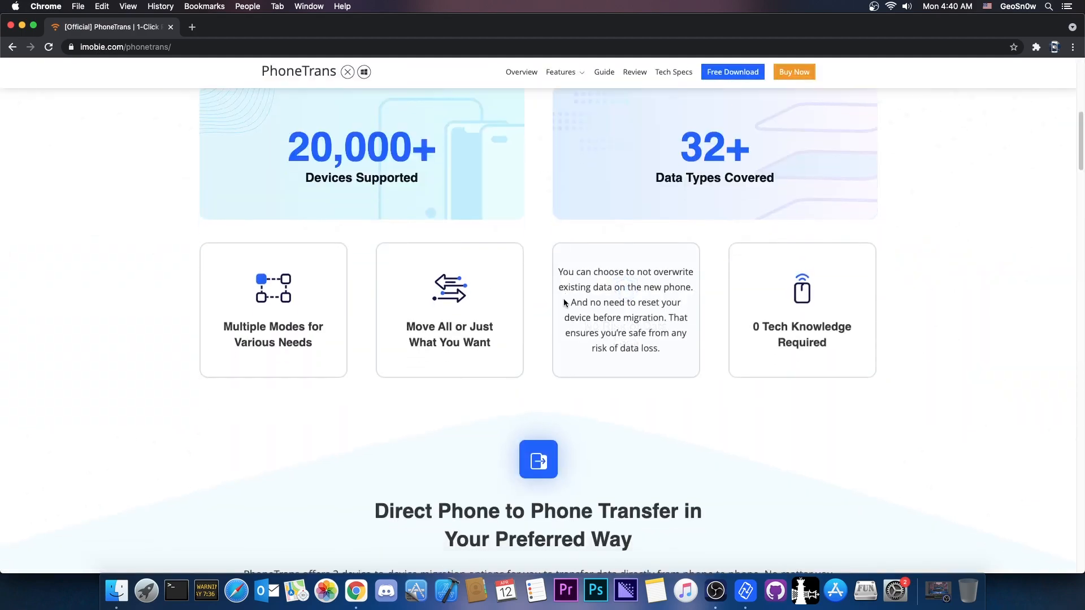
scroll(down, 3)
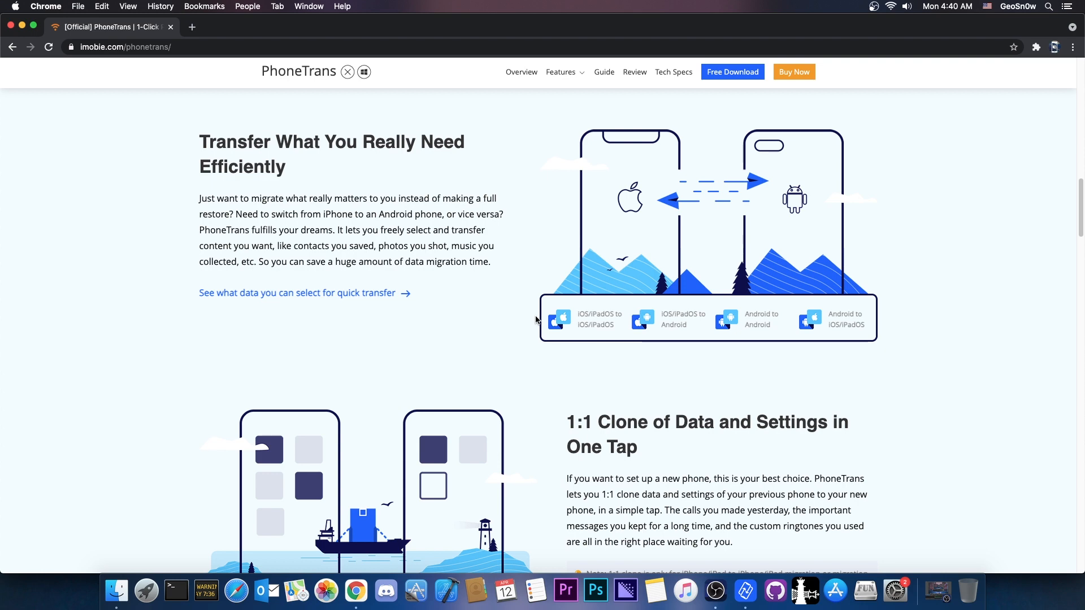
scroll(down, 3)
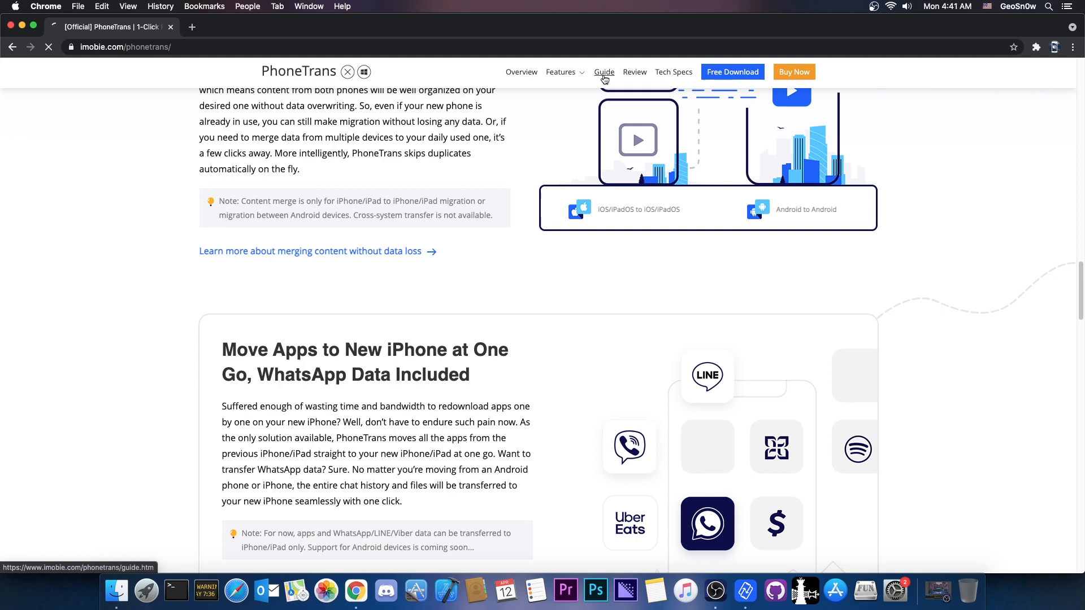
Open the guide's 2.1 Quick Transfer tutorial under Phone to Phone and read Step 2: Selection
click(604, 72)
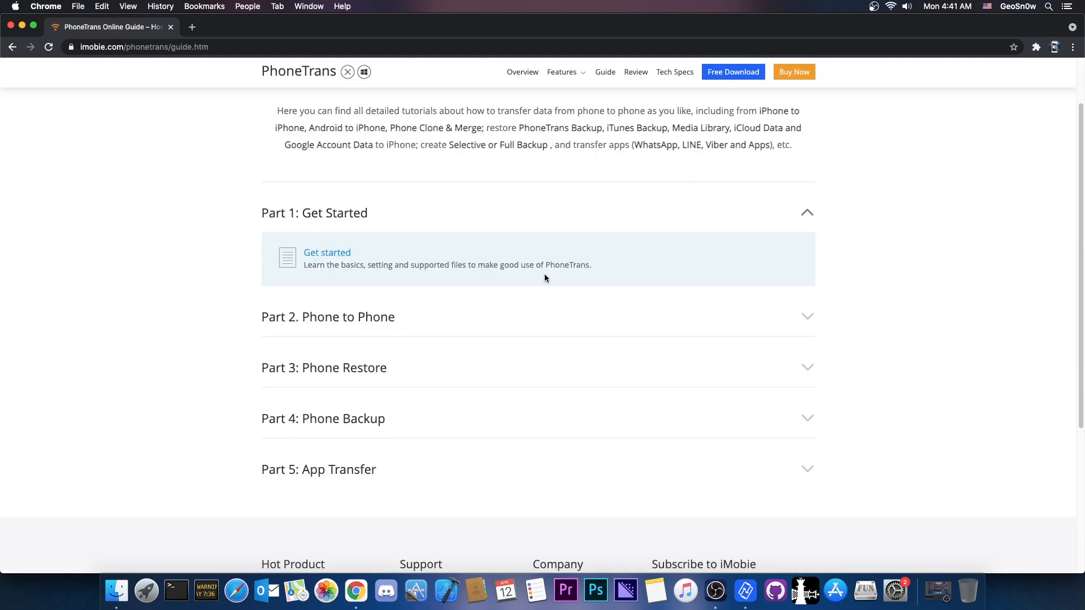
click(327, 317)
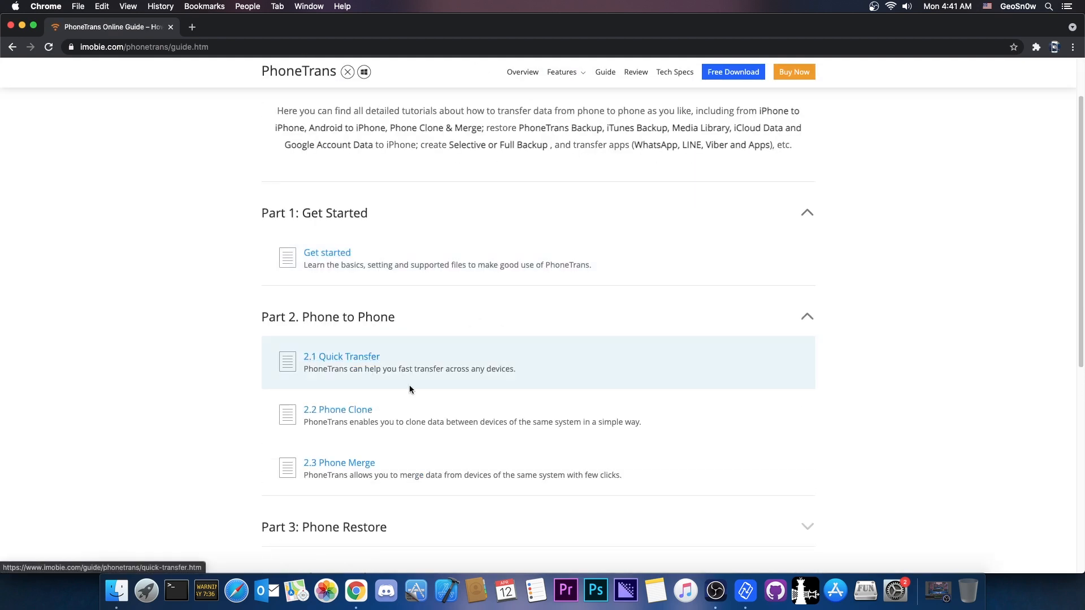
scroll(down, 3)
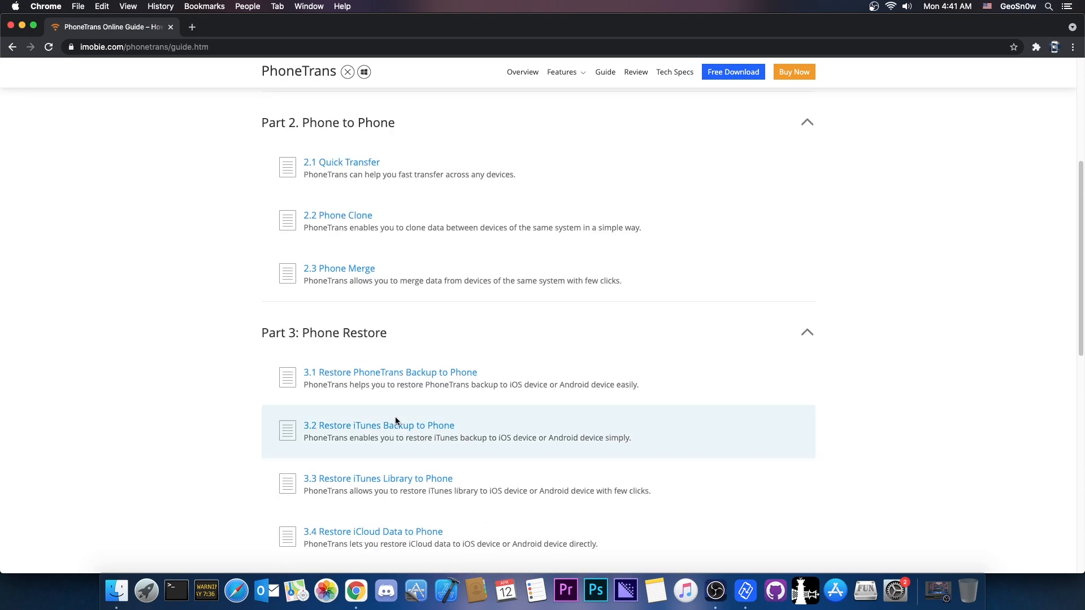
mouse_move(416, 395)
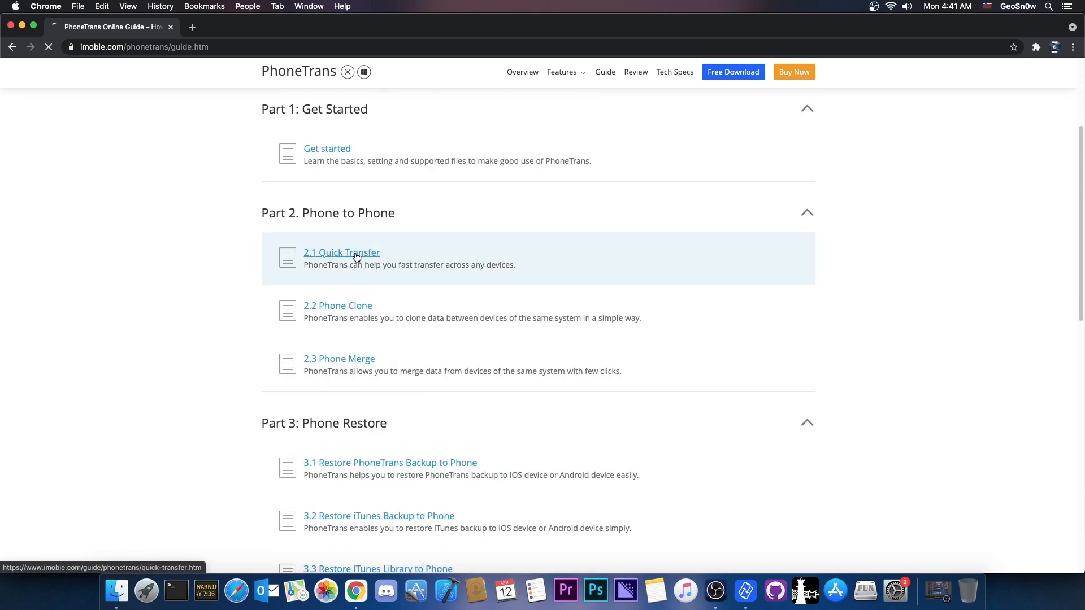
click(341, 252)
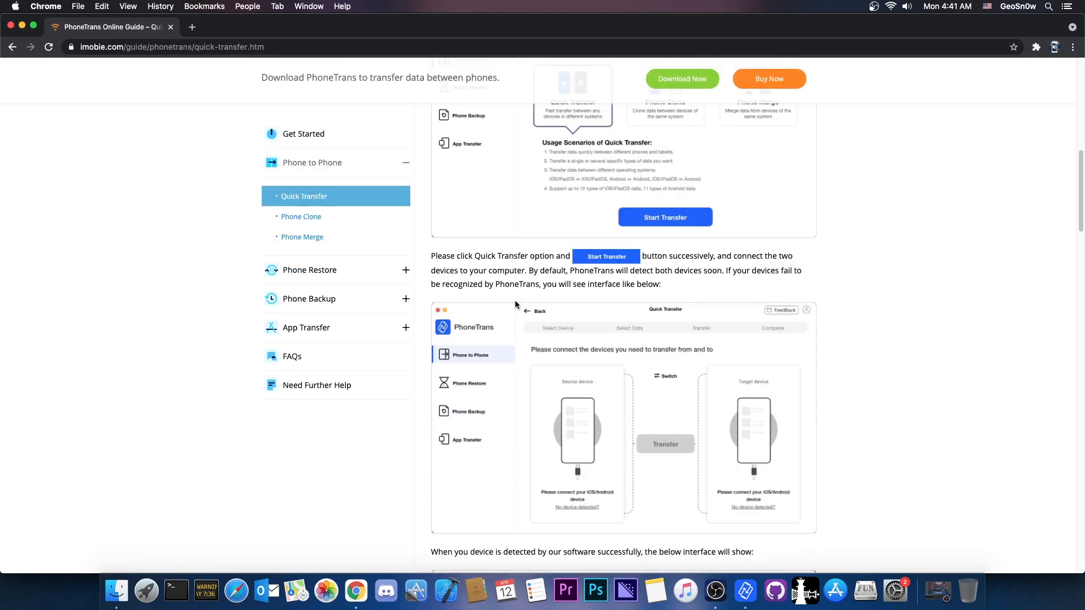
scroll(down, 3)
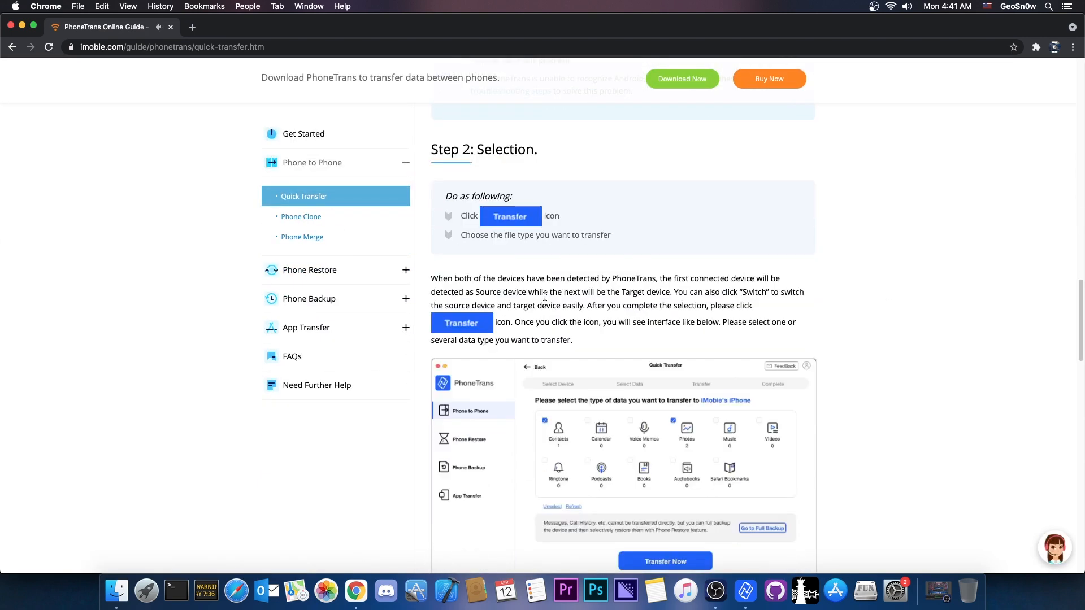
scroll(down, 3)
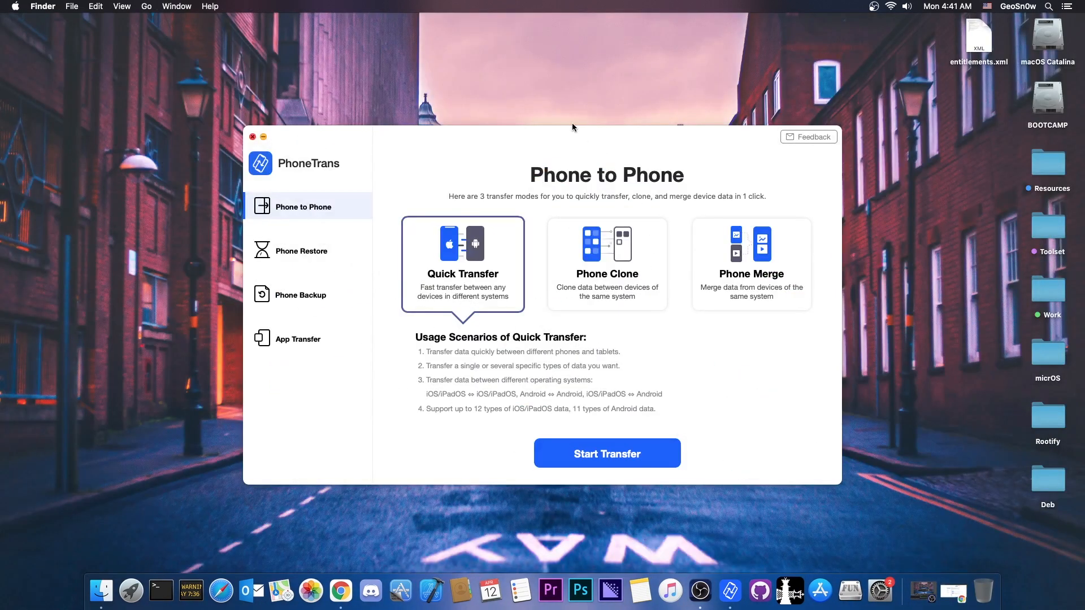
mouse_move(955, 594)
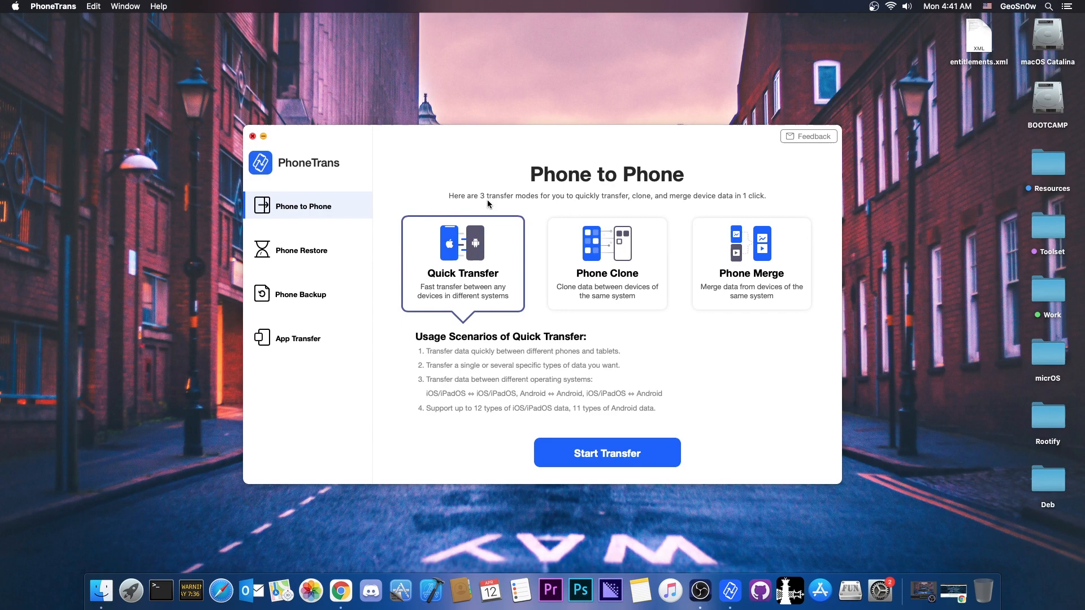
mouse_move(299, 339)
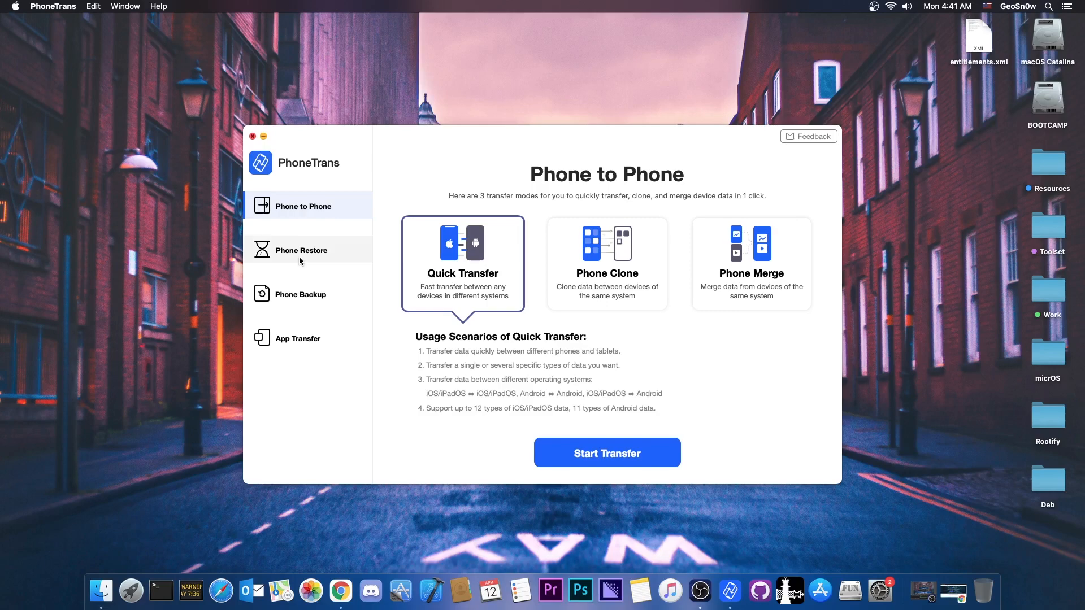
Show PhoneTrans's Phone Restore section, listing PhoneTrans backup, iCloud and Google restore sources
click(302, 251)
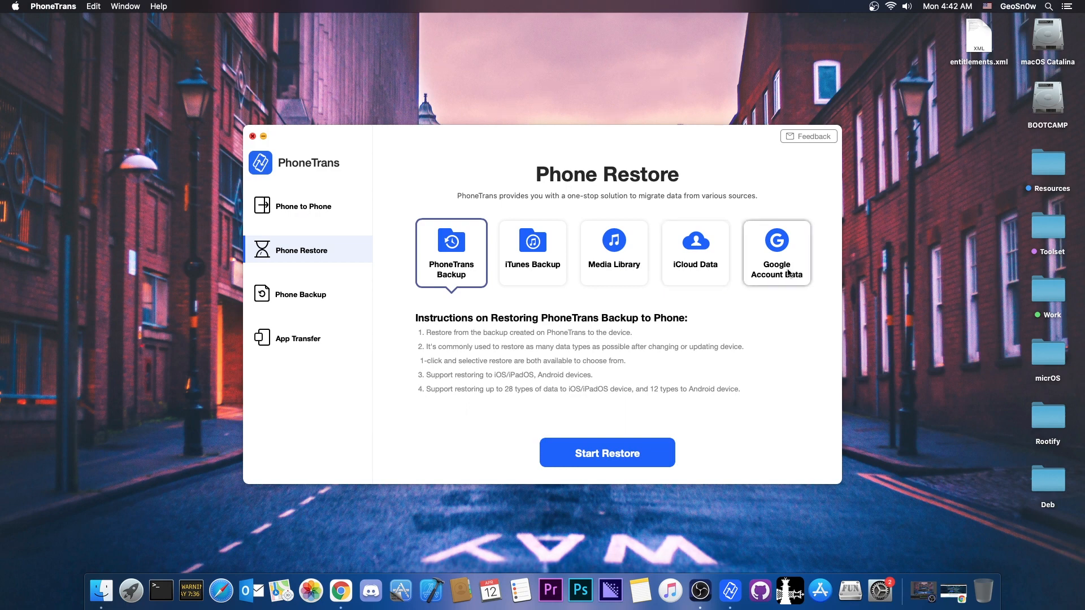
Review Full Backup and App Transfer's LINE and Apps options, then return to Phone to Phone
click(300, 294)
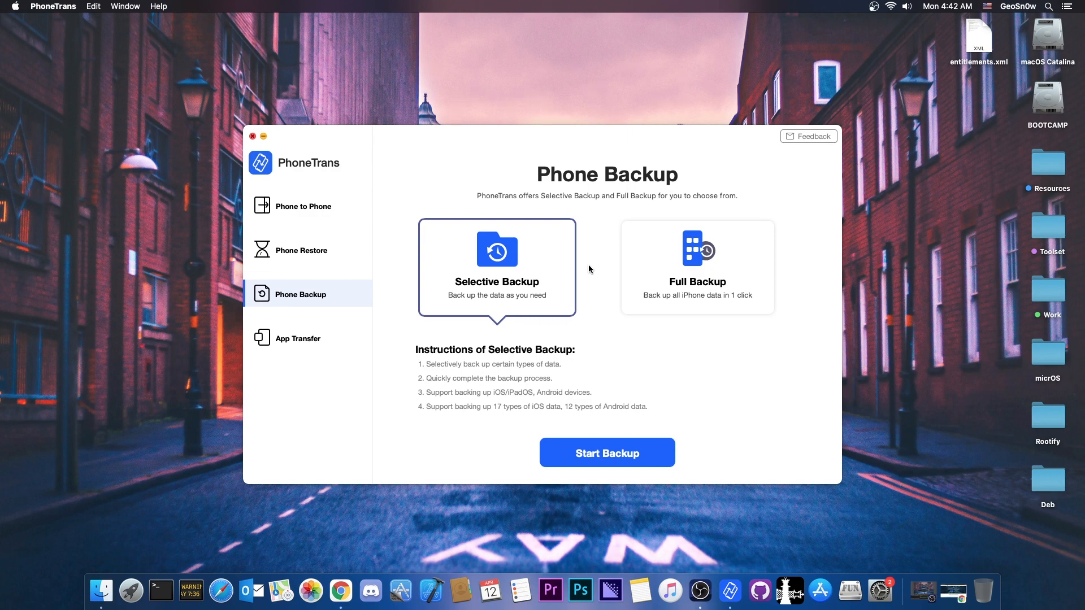
click(697, 267)
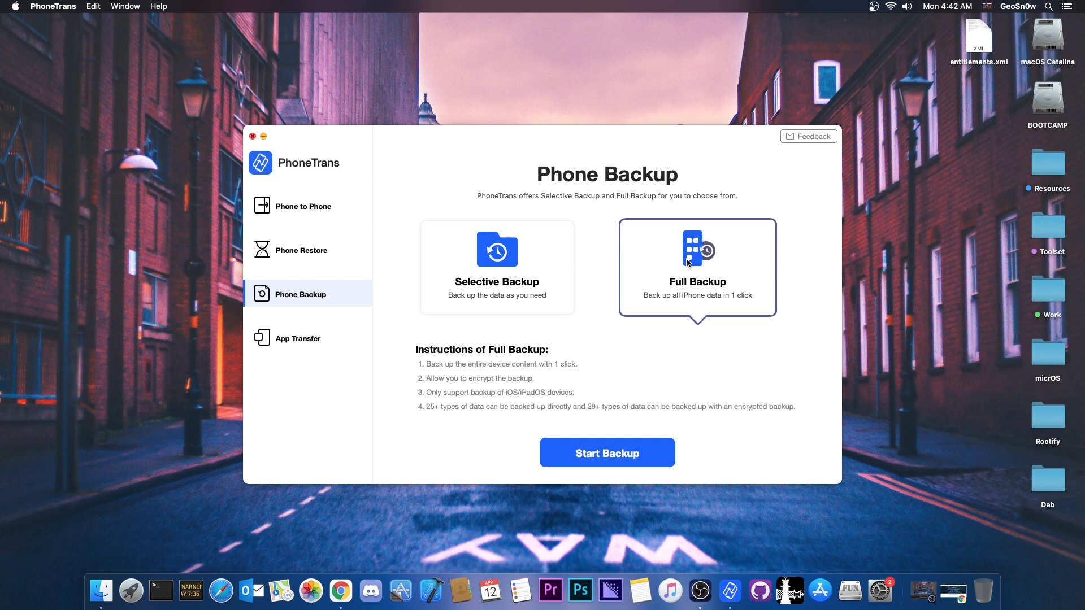
mouse_move(355, 299)
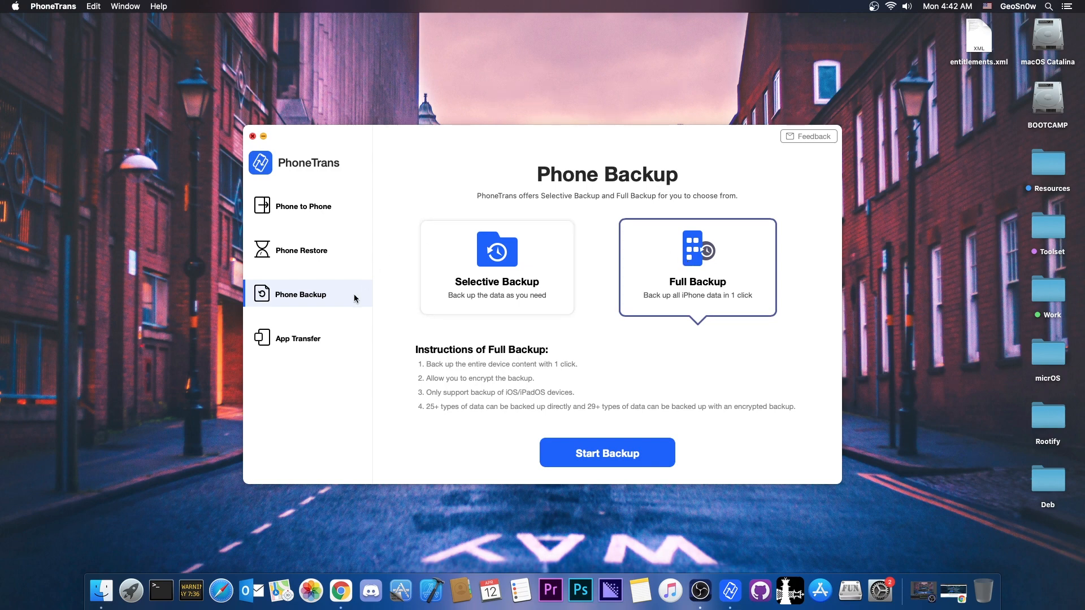
click(296, 339)
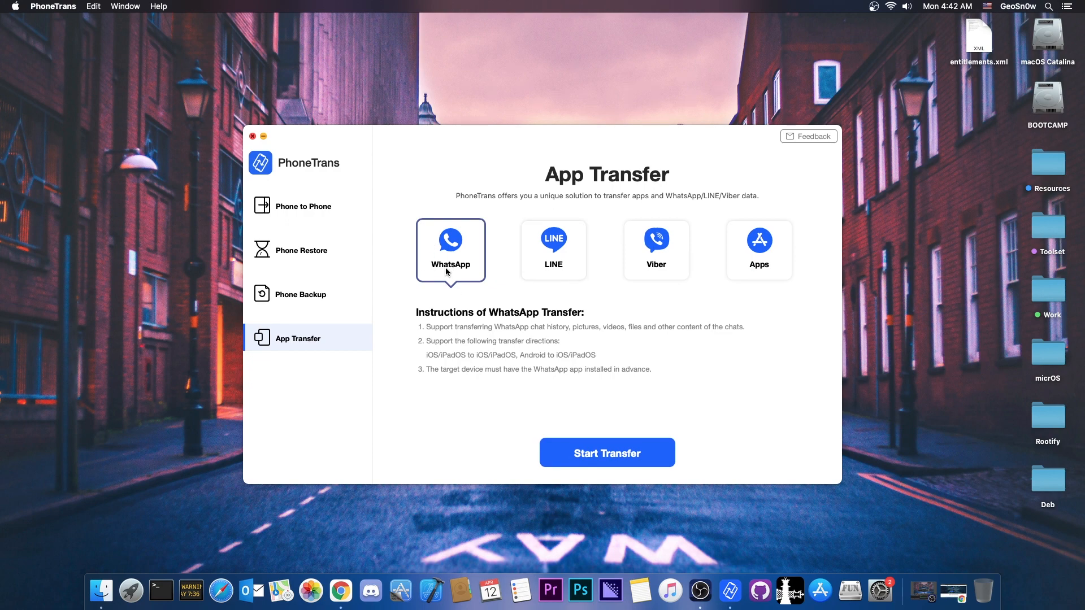
click(553, 250)
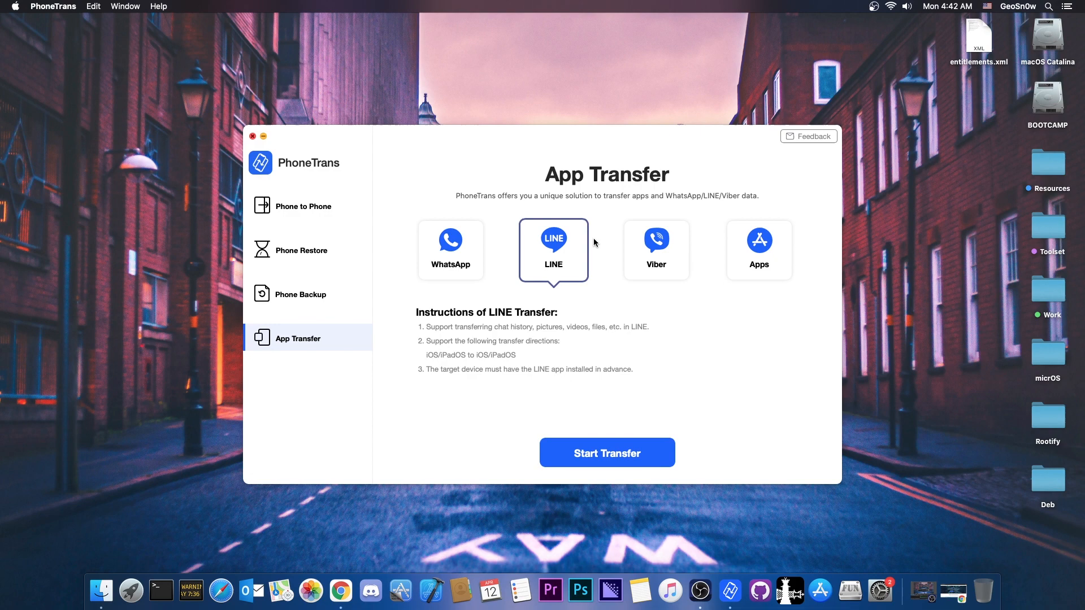
click(758, 250)
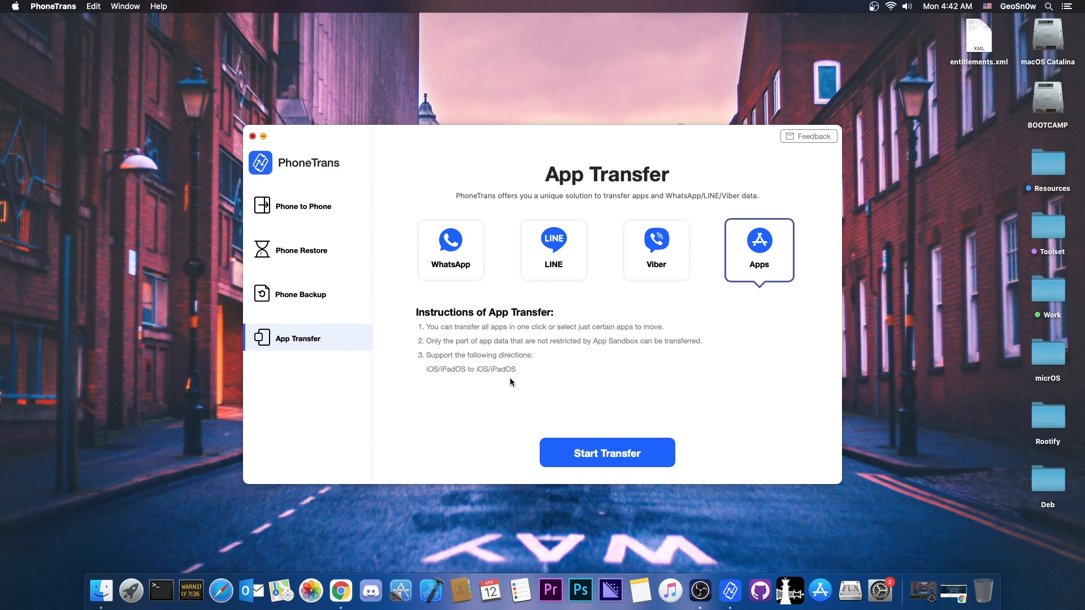
mouse_move(456, 359)
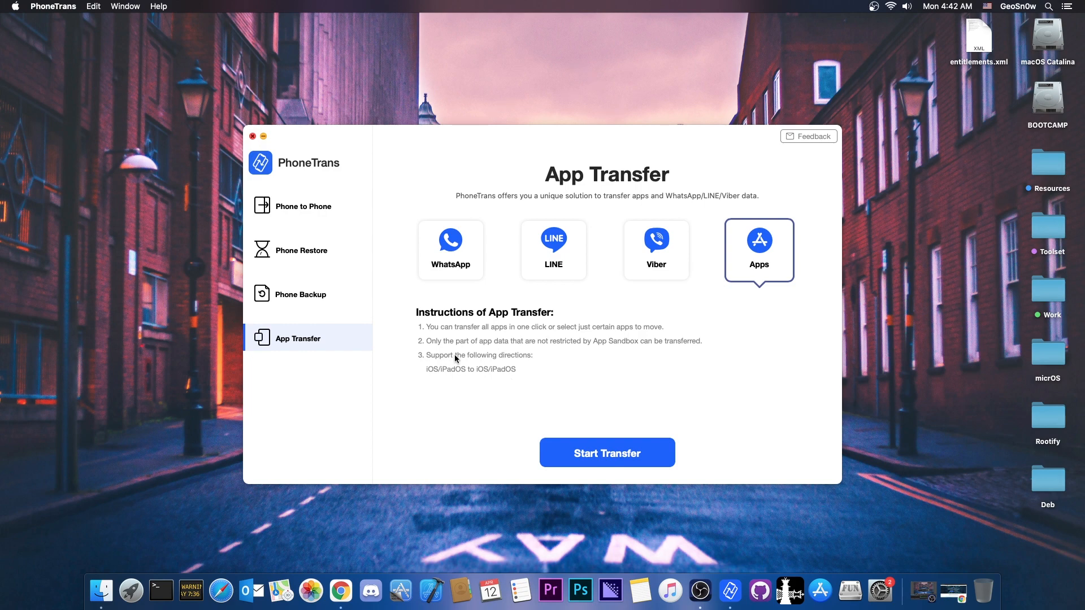
click(301, 206)
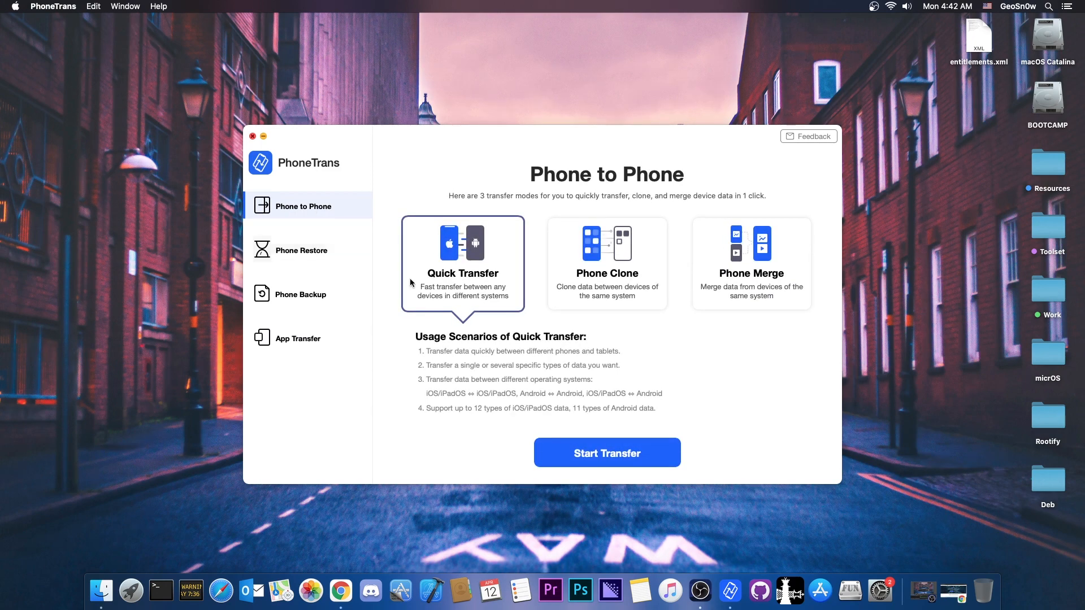
mouse_move(388, 238)
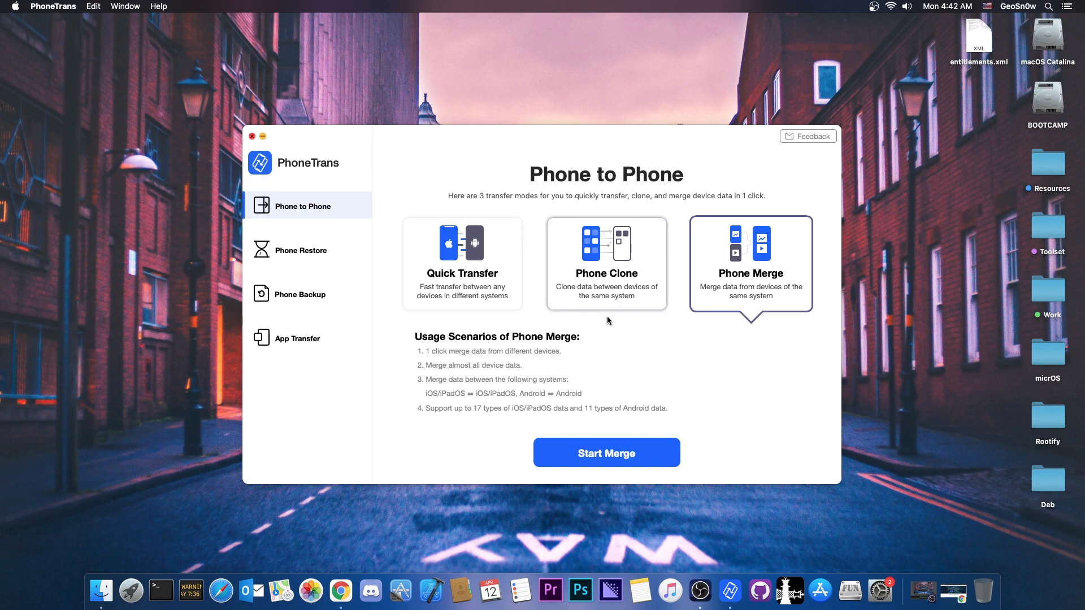
View Phone Merge details, then read the online 2.2 Phone Clone guide in Chrome
click(605, 262)
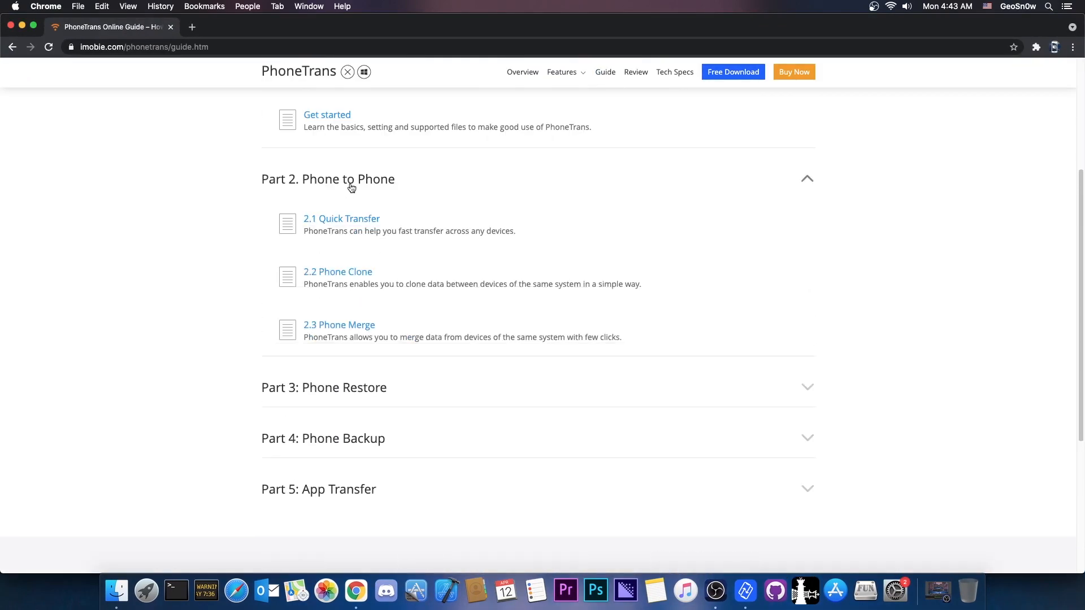
click(338, 271)
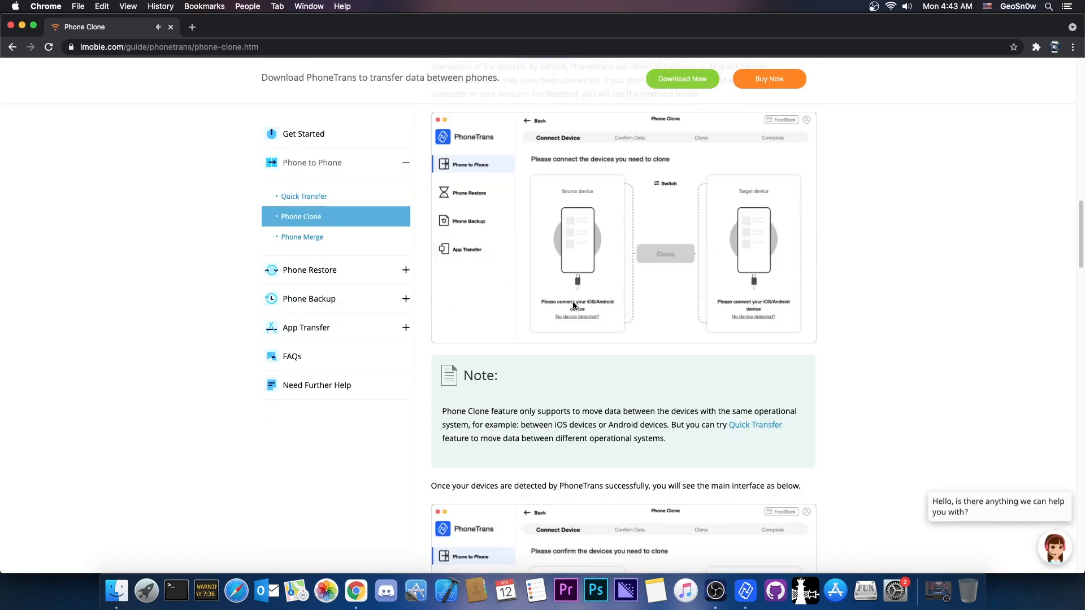
scroll(down, 3)
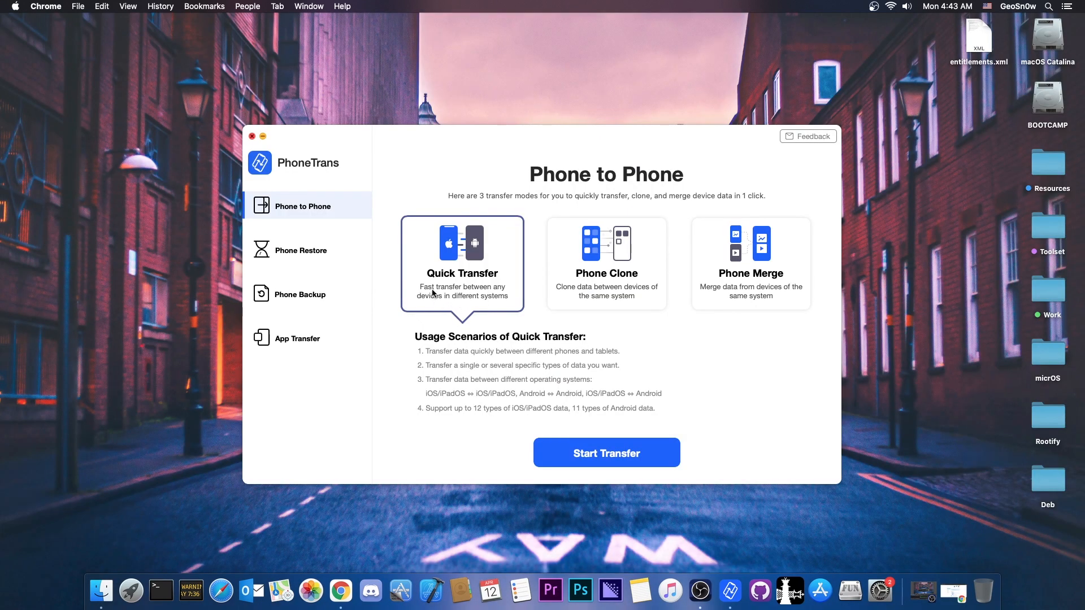
mouse_move(476, 311)
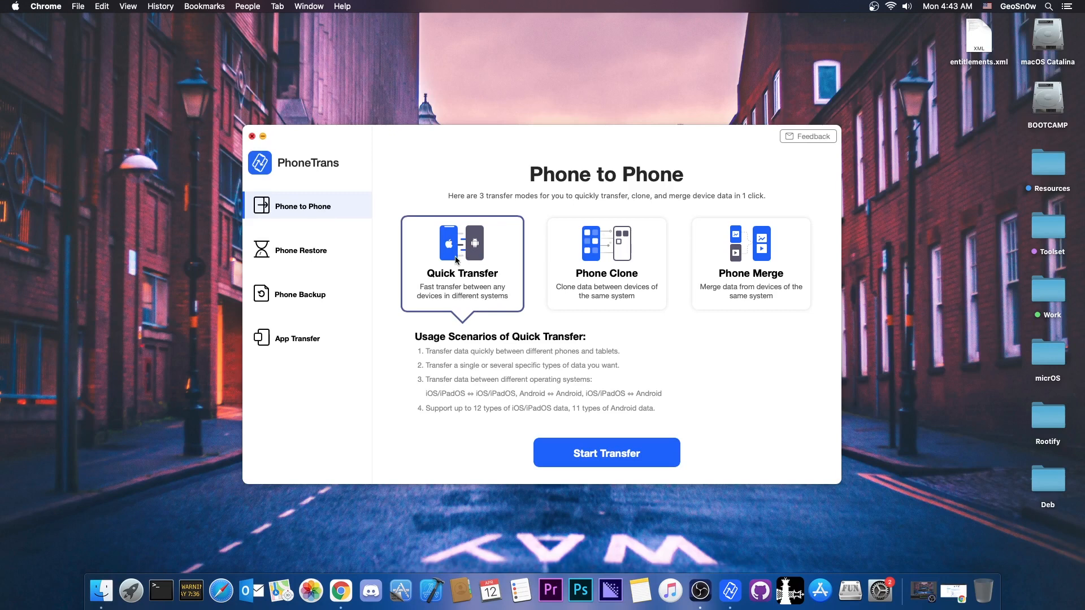
mouse_move(476, 260)
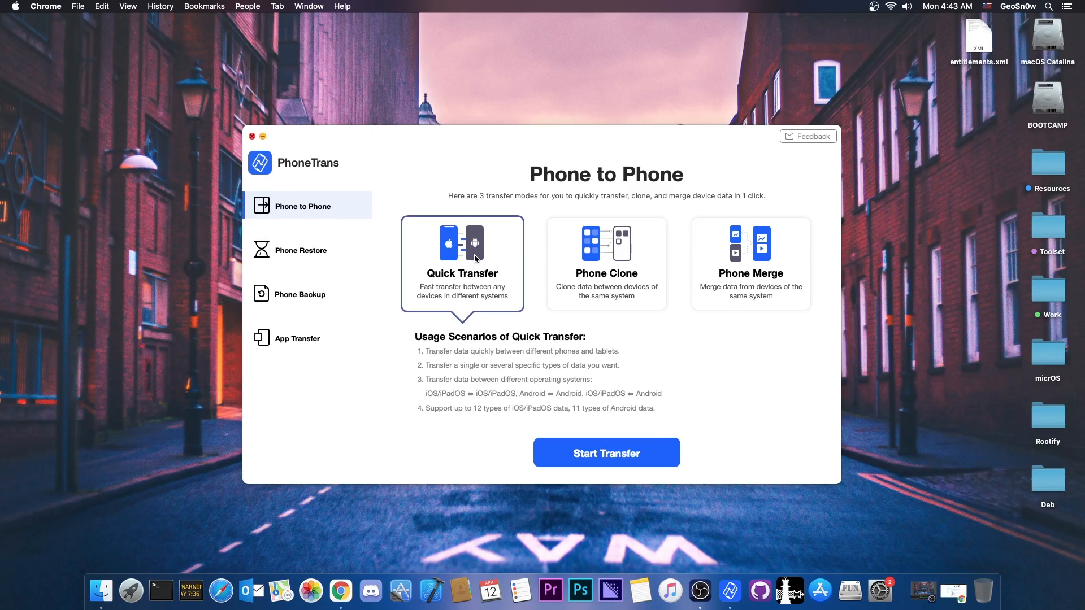
mouse_move(607, 452)
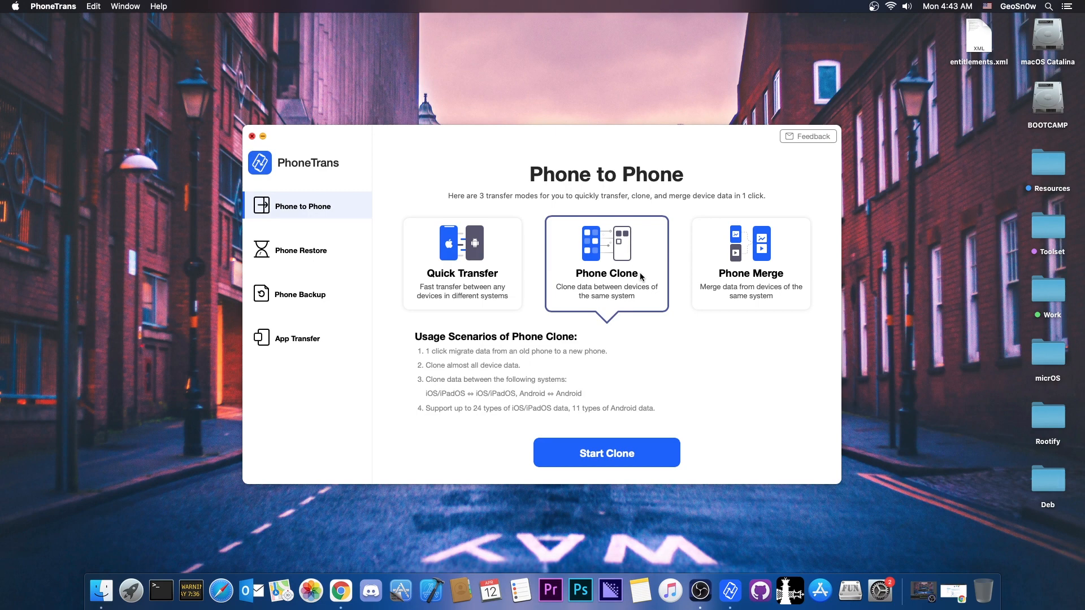
Start Phone Clone, bringing up the Android USB debugging setup steps
click(606, 452)
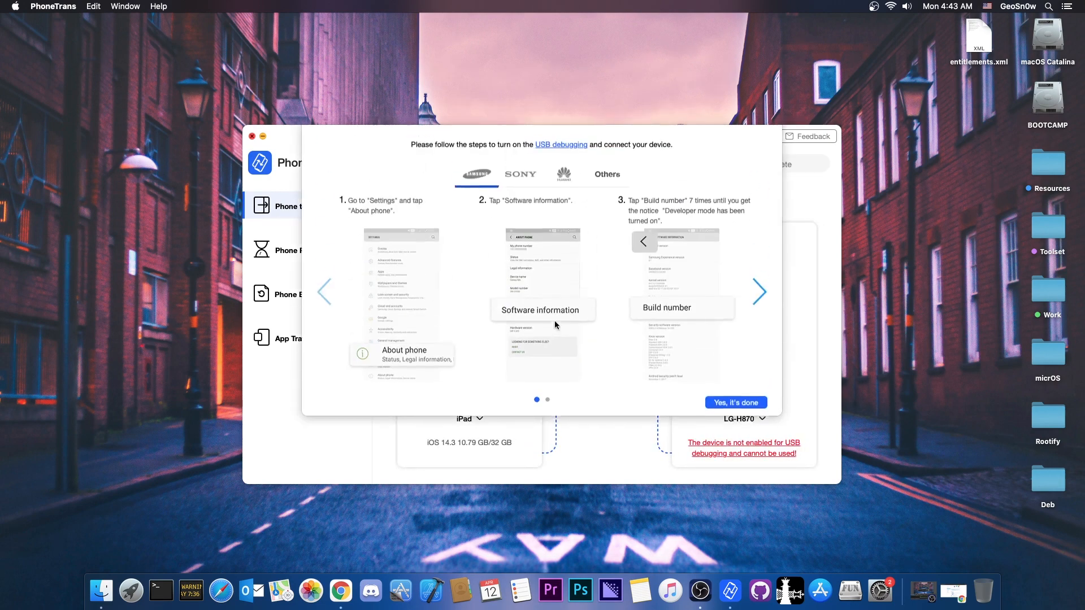
Dismiss the USB debugging popup to view Phone Merge's usage scenarios
click(735, 401)
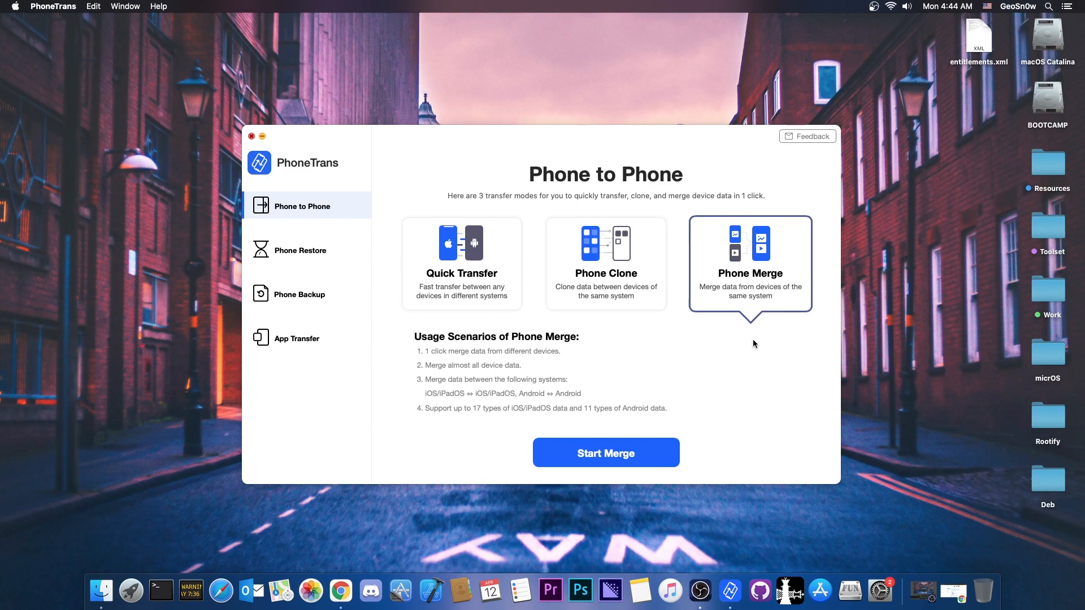
click(301, 250)
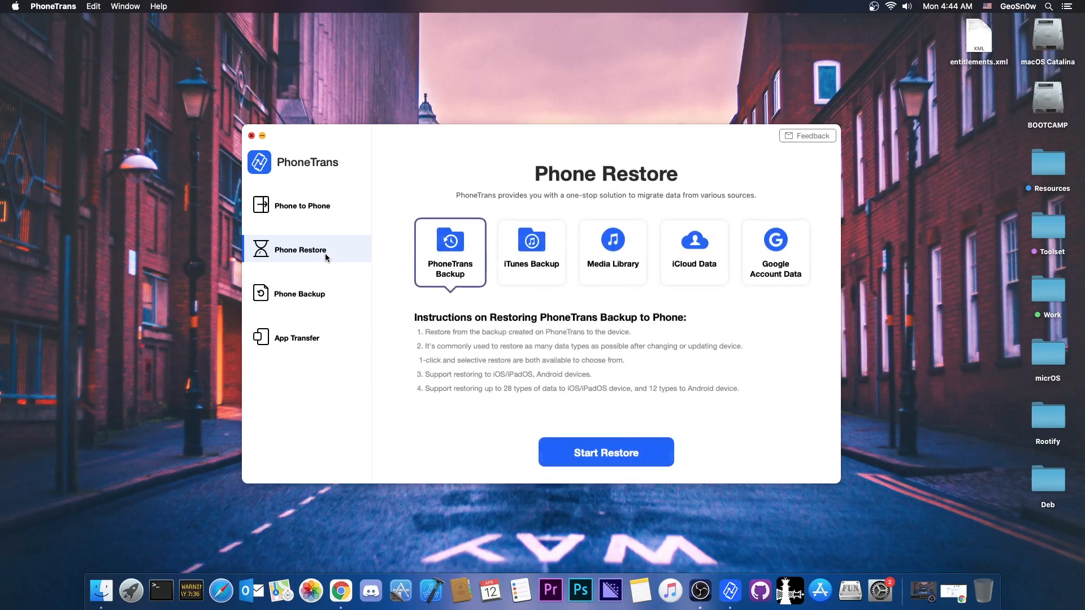
click(531, 251)
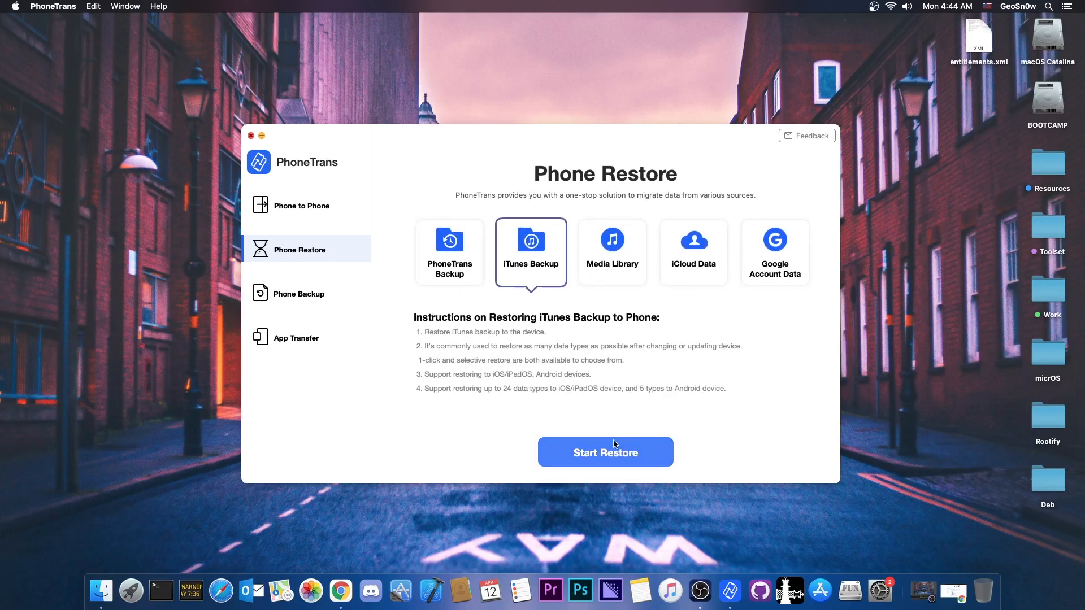
mouse_move(609, 441)
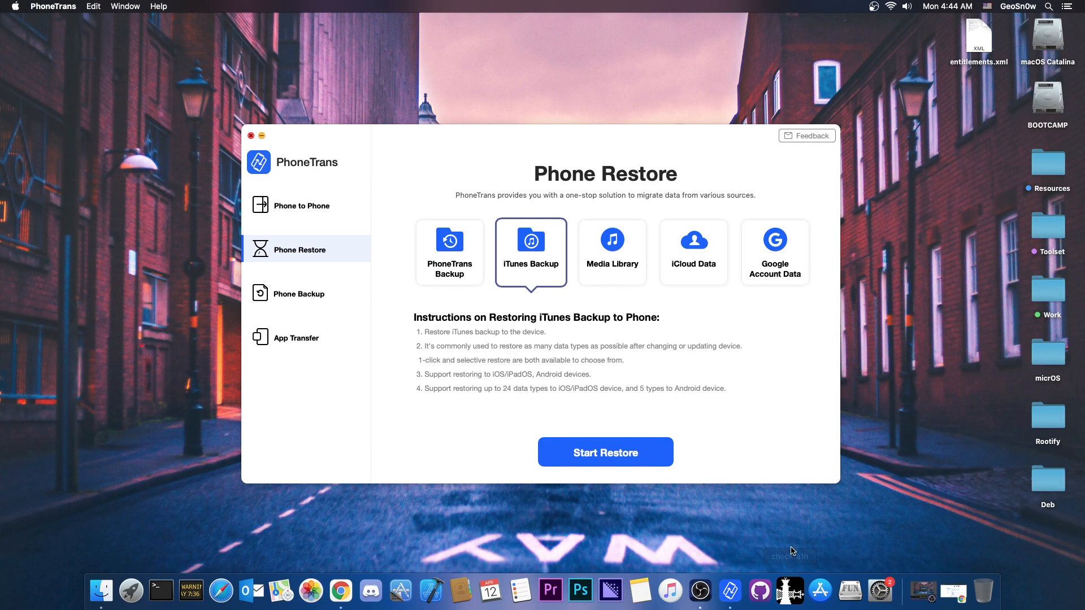
mouse_move(152, 211)
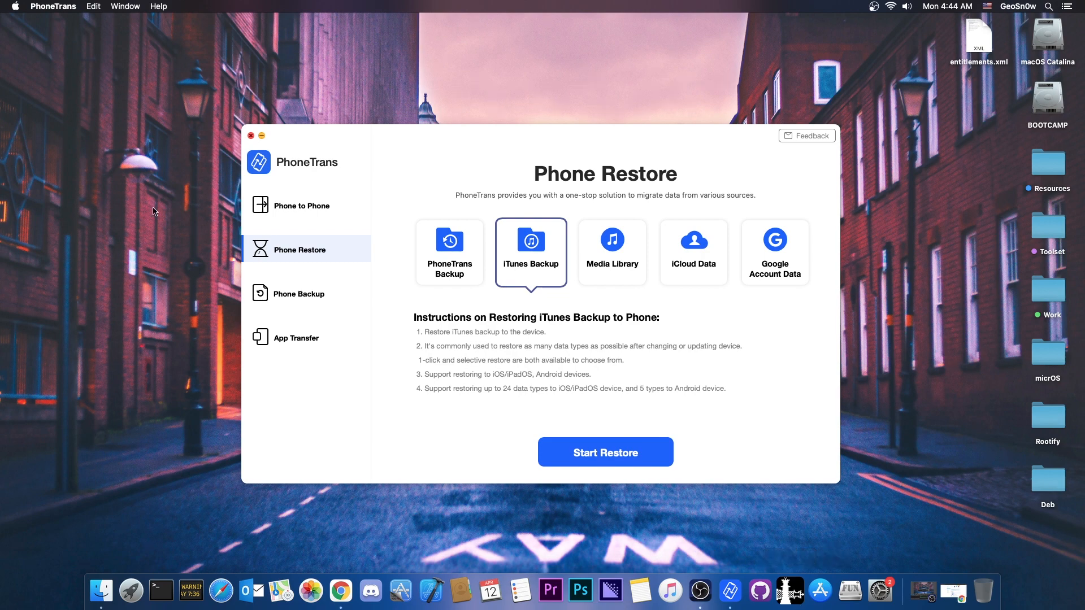
mouse_move(203, 221)
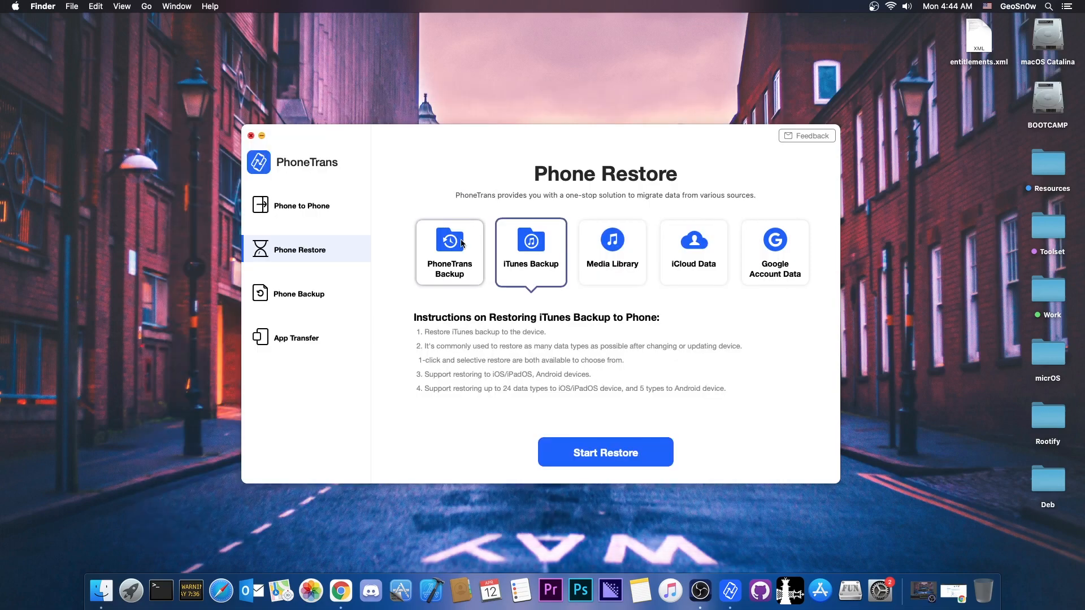
click(299, 205)
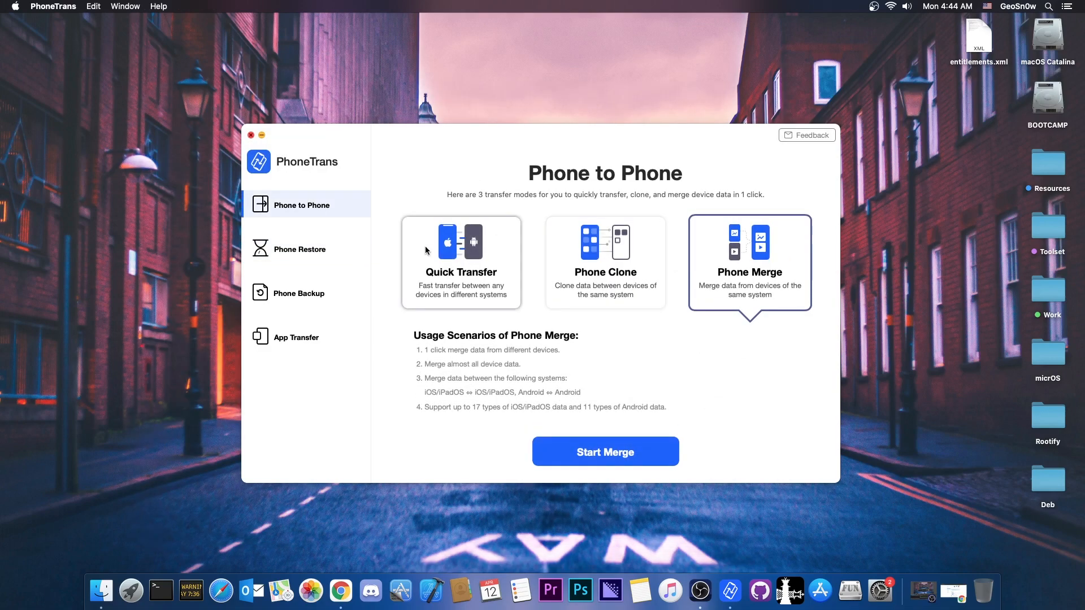
Start the transfer, view Sony USB debugging steps, and open the online Device Connection FAQ
click(604, 451)
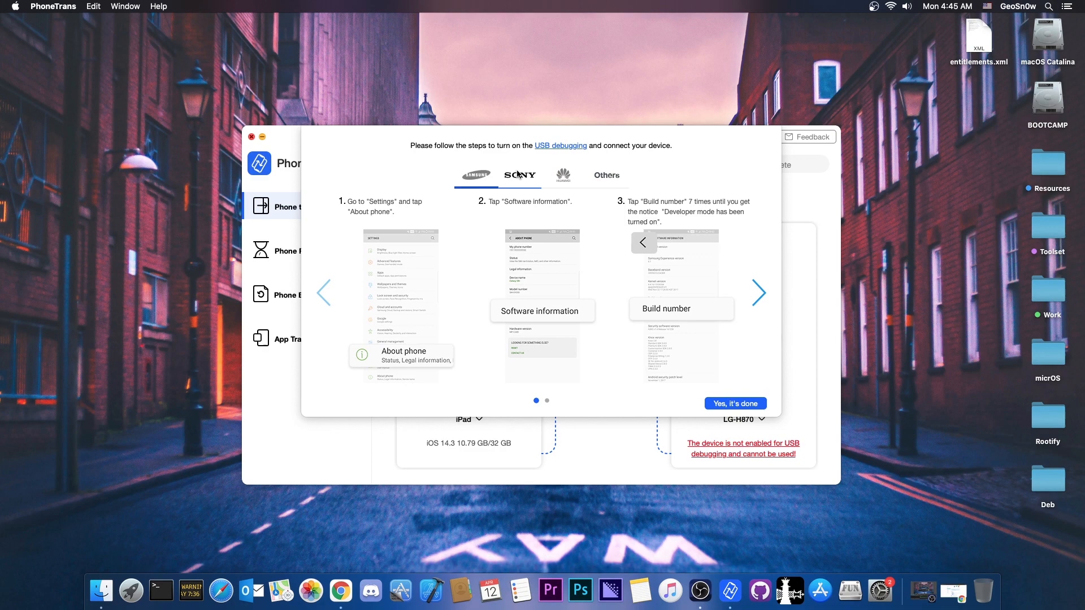
click(518, 175)
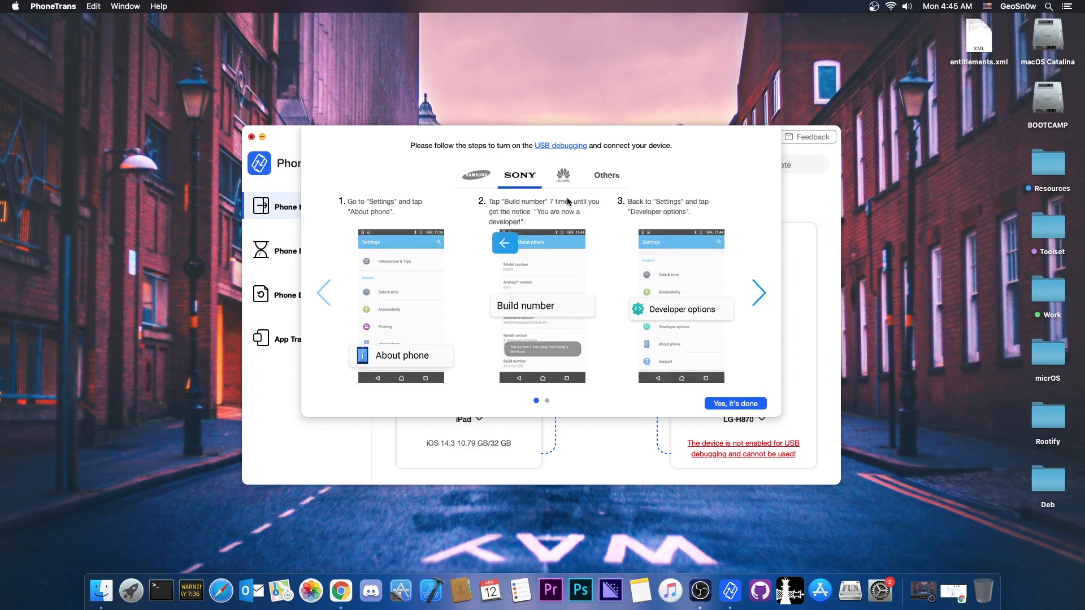
click(562, 175)
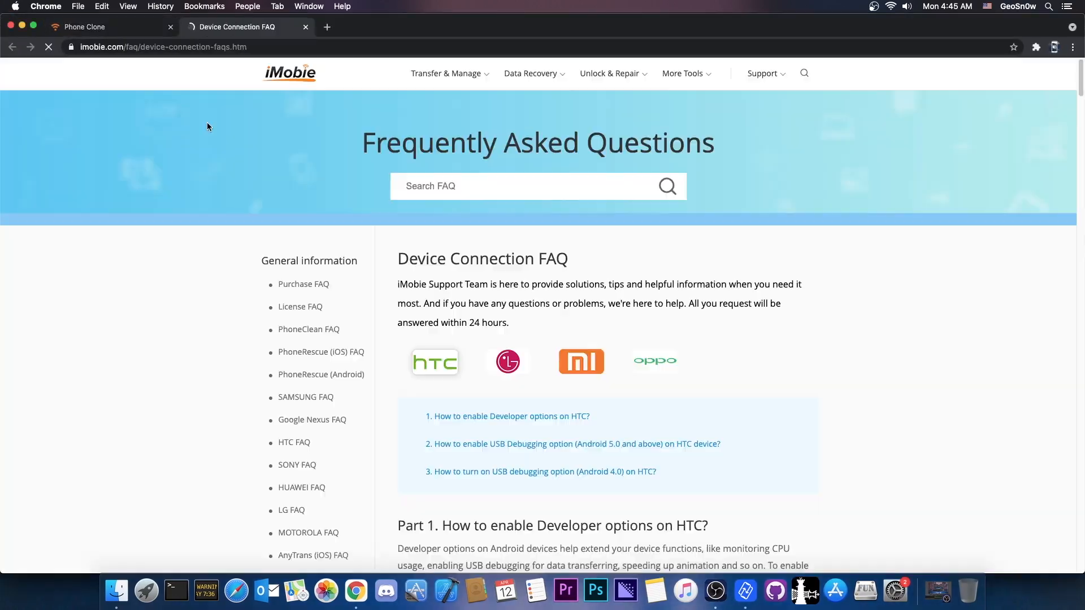
Scroll the Device Connection FAQ down to the HTC Build number steps
scroll(down, 3)
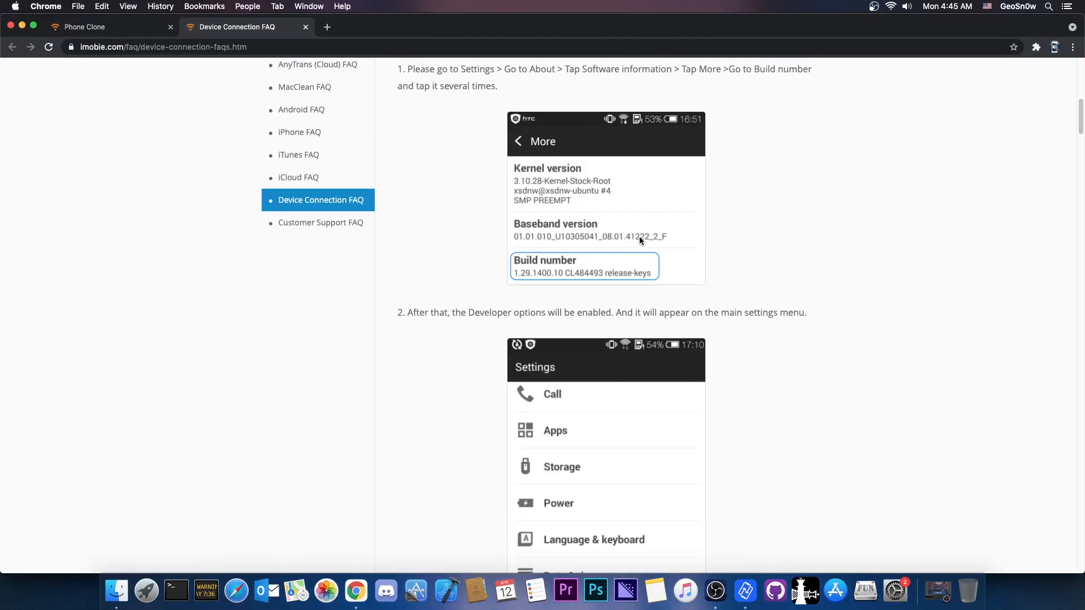
scroll(down, 3)
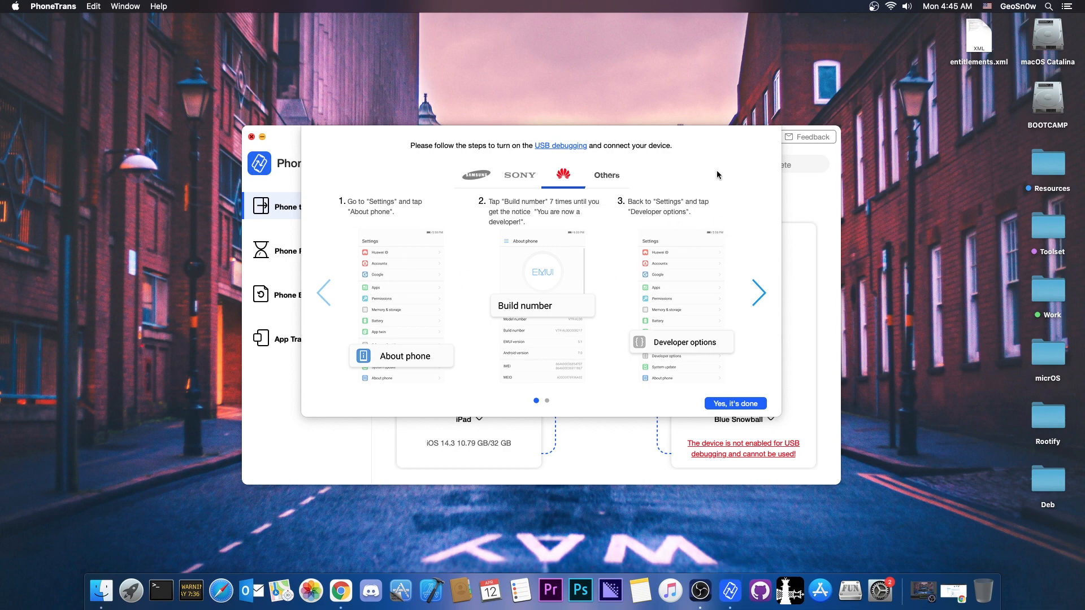
Dismiss the USB debugging popup and confirm Quick Transfer from iPad to the G6
click(735, 404)
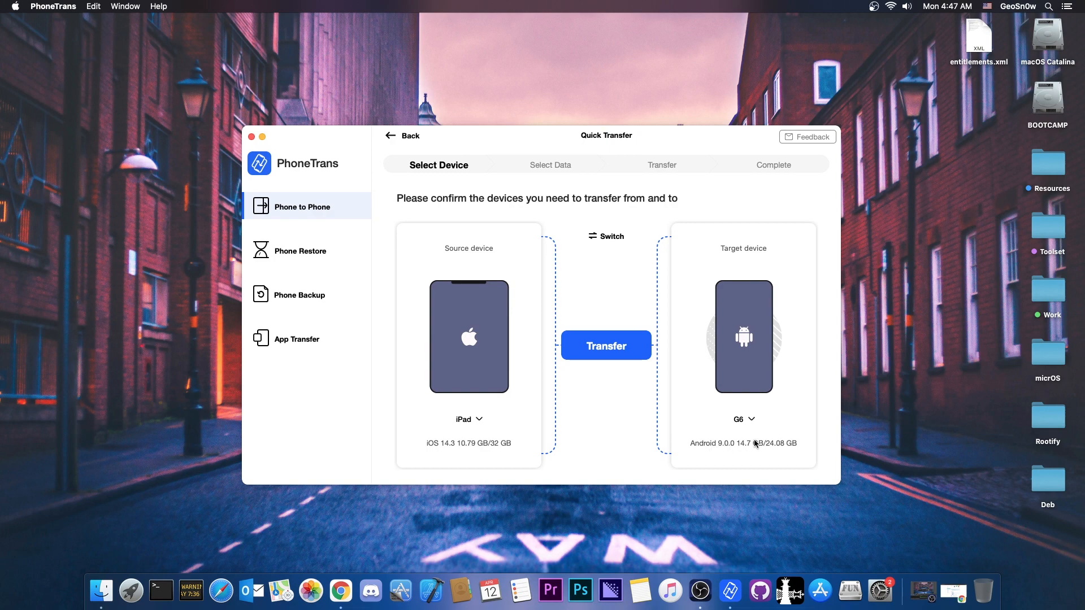
mouse_move(463, 422)
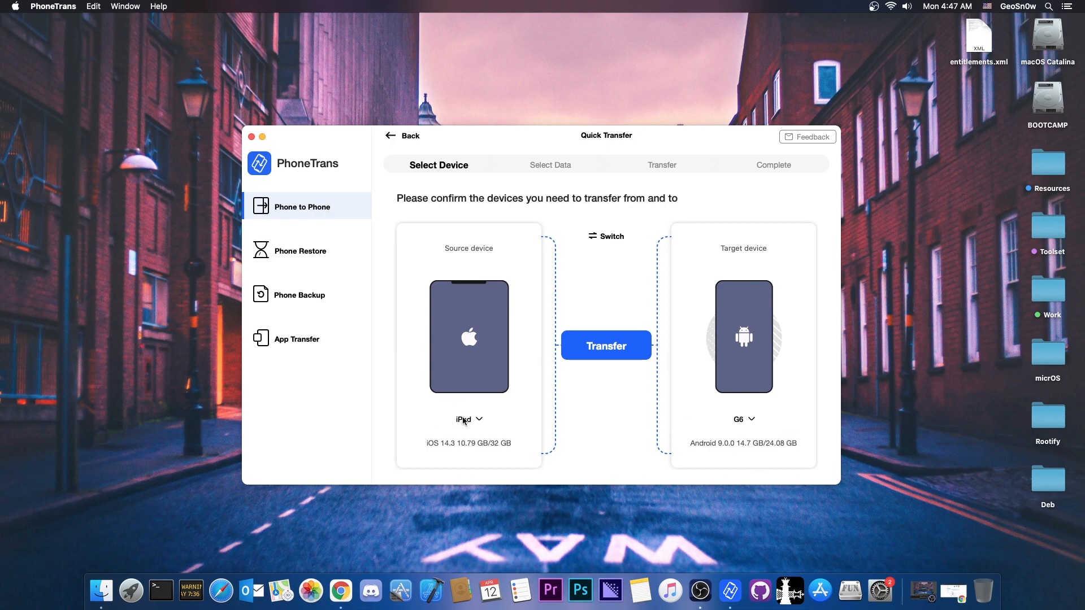
mouse_move(476, 438)
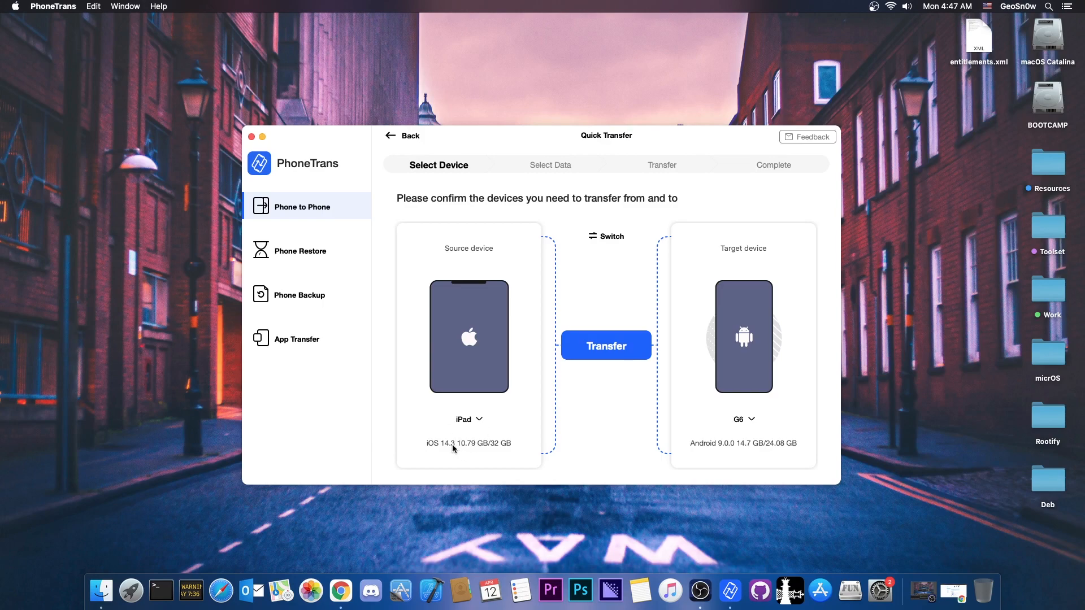
mouse_move(711, 439)
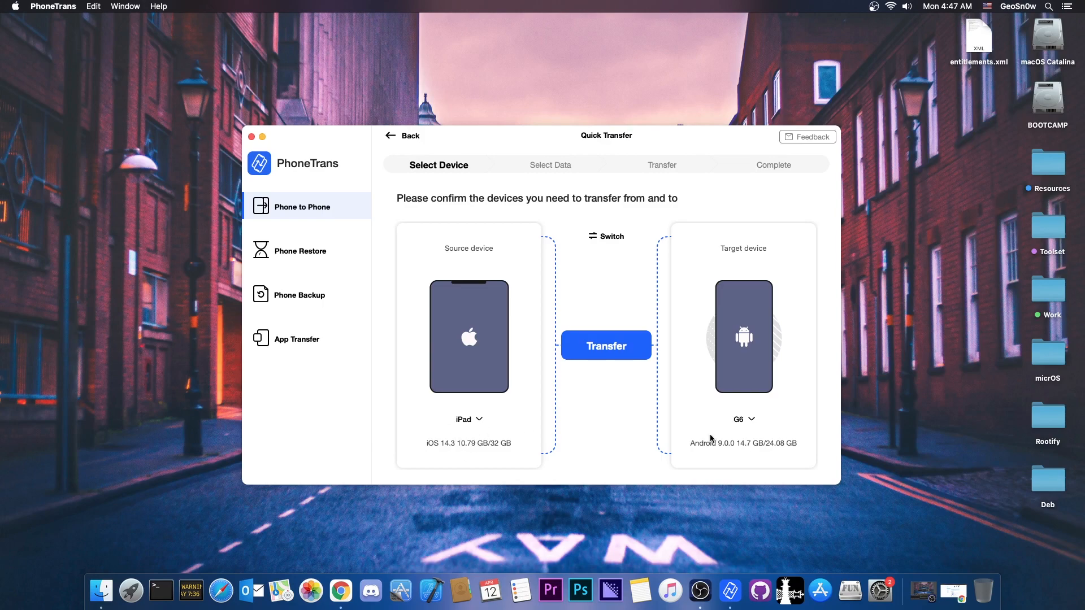
click(605, 345)
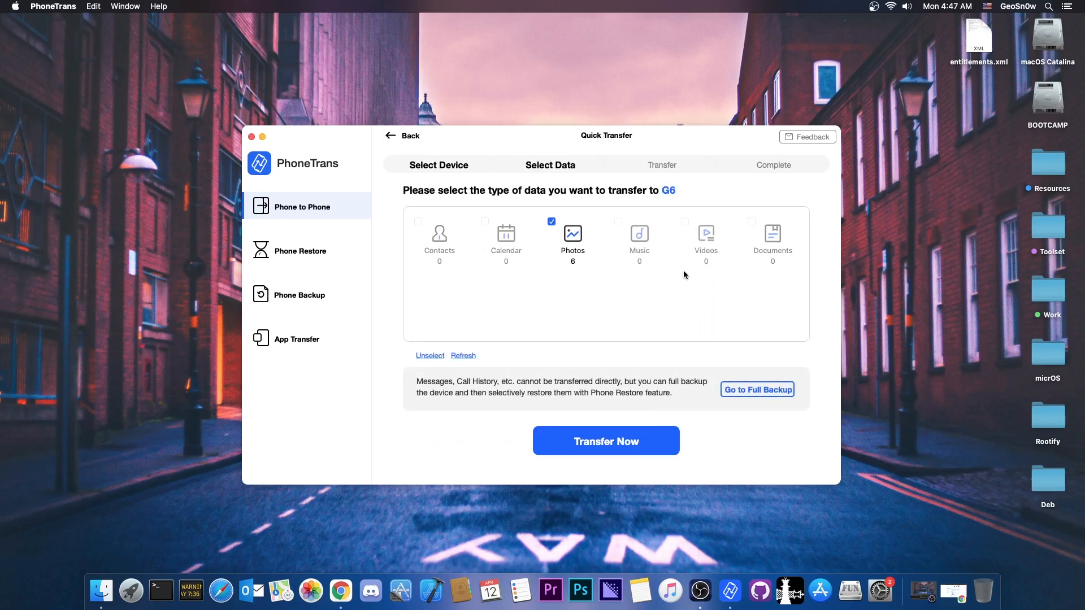
mouse_move(605, 441)
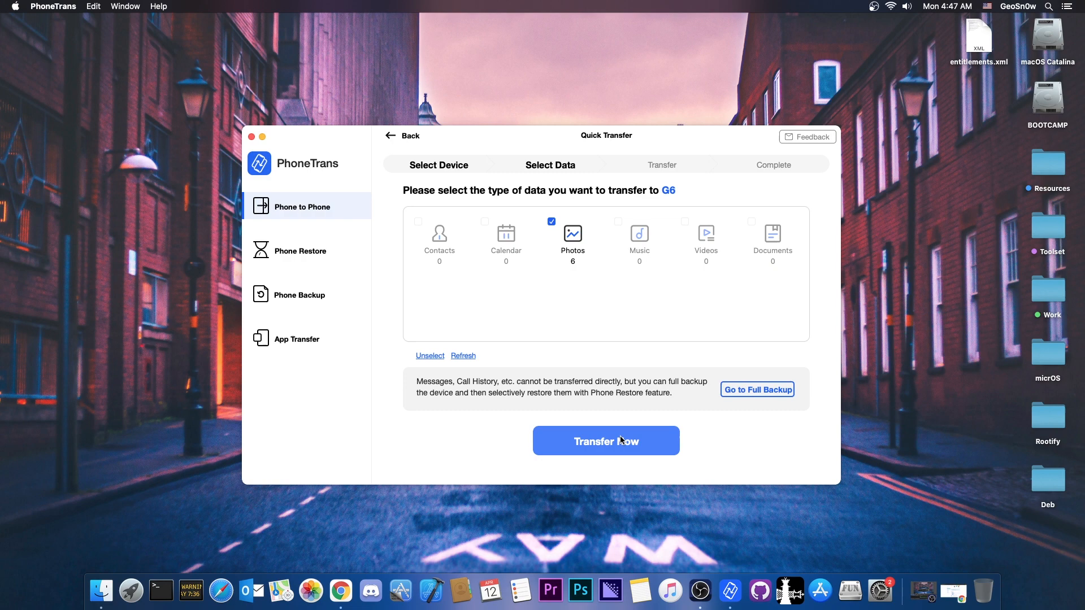
Transfer the 6 selected photos to the G6, acknowledge success, and show Phone Backup
click(605, 440)
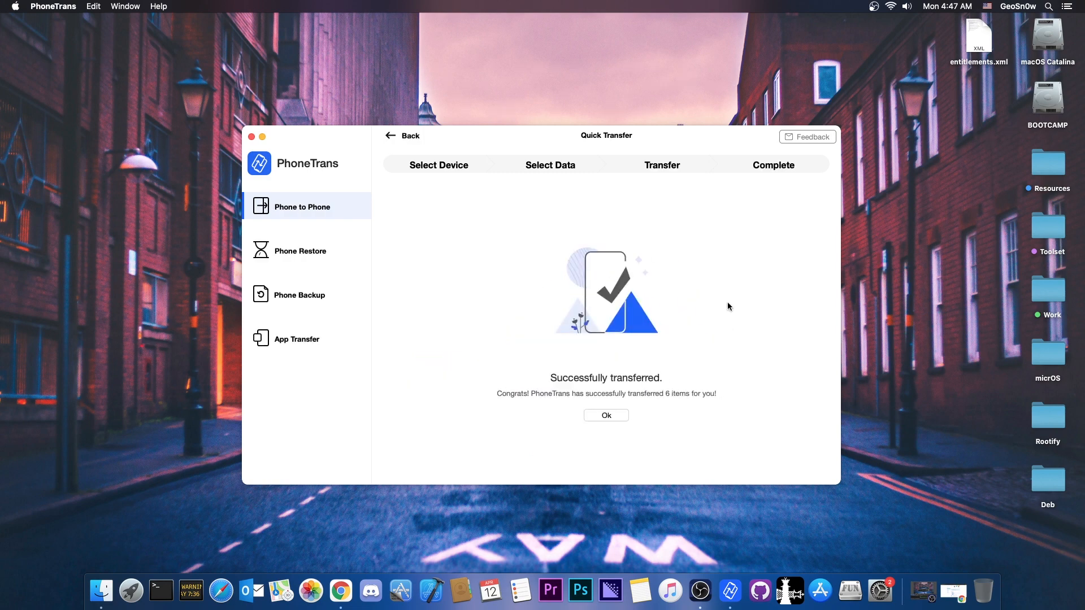
click(604, 415)
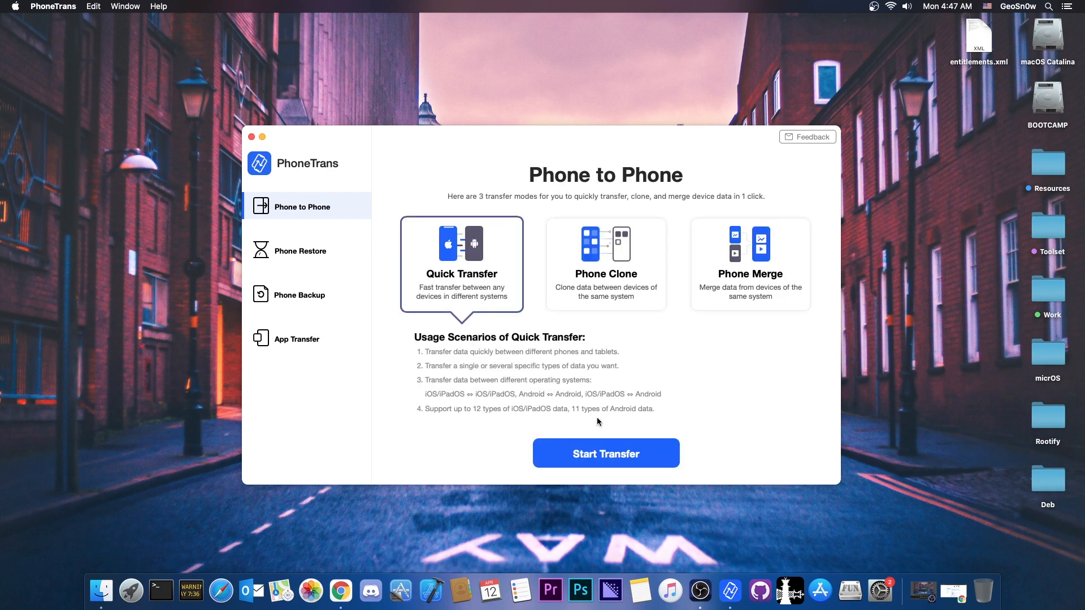
click(299, 293)
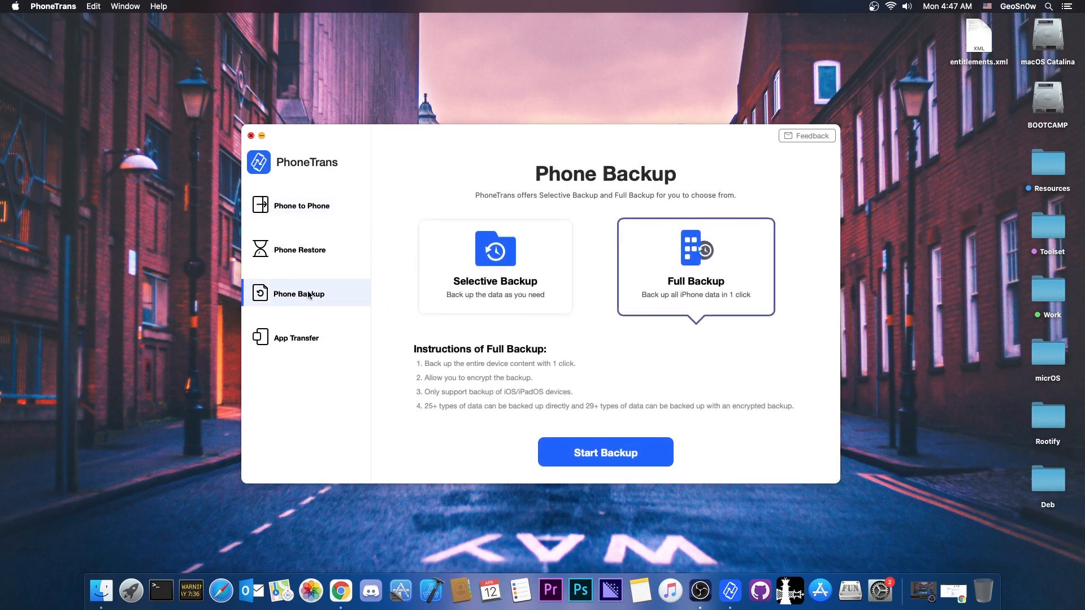
Choose Selective Backup for the iPad and begin setting it up
click(495, 266)
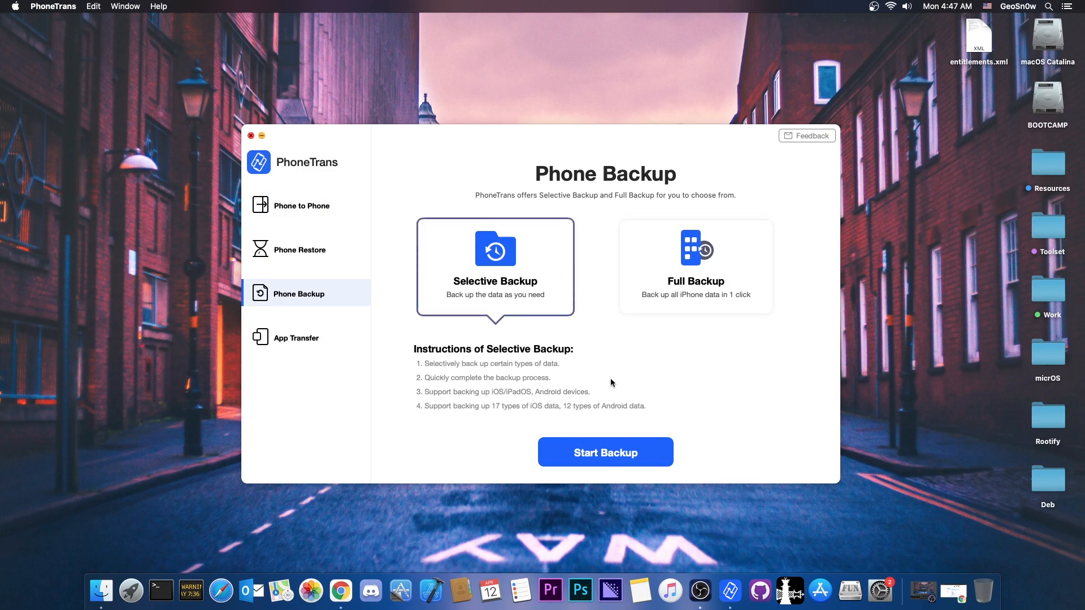
click(604, 452)
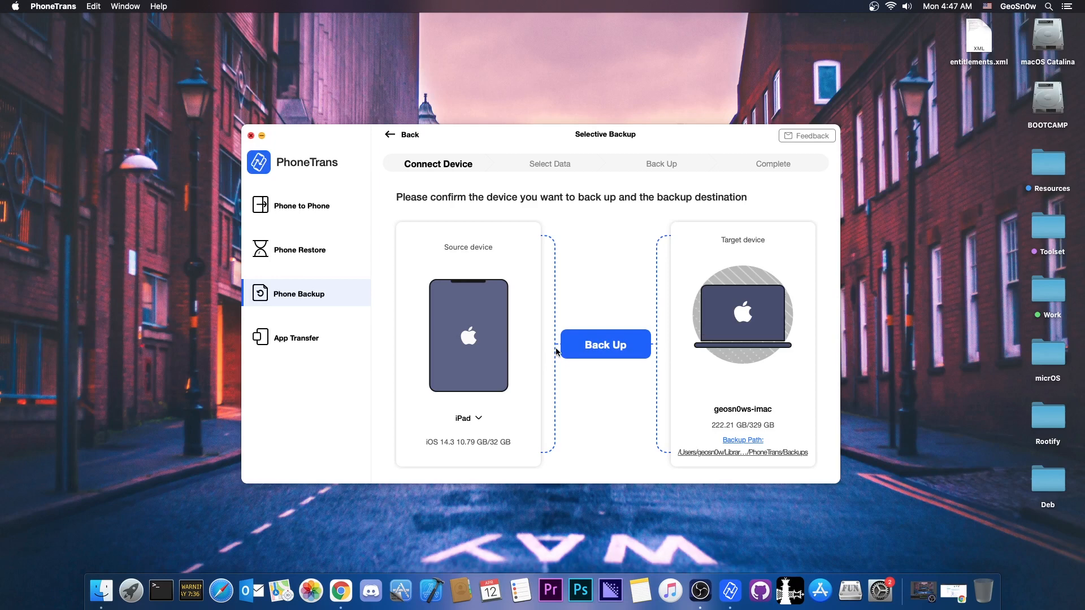
click(469, 419)
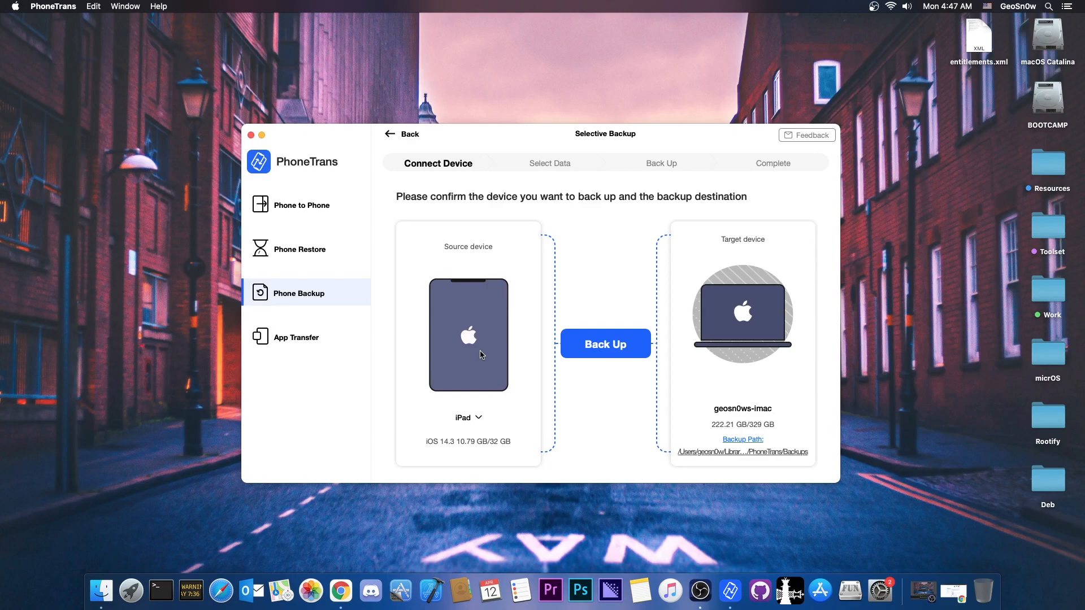
mouse_move(490, 419)
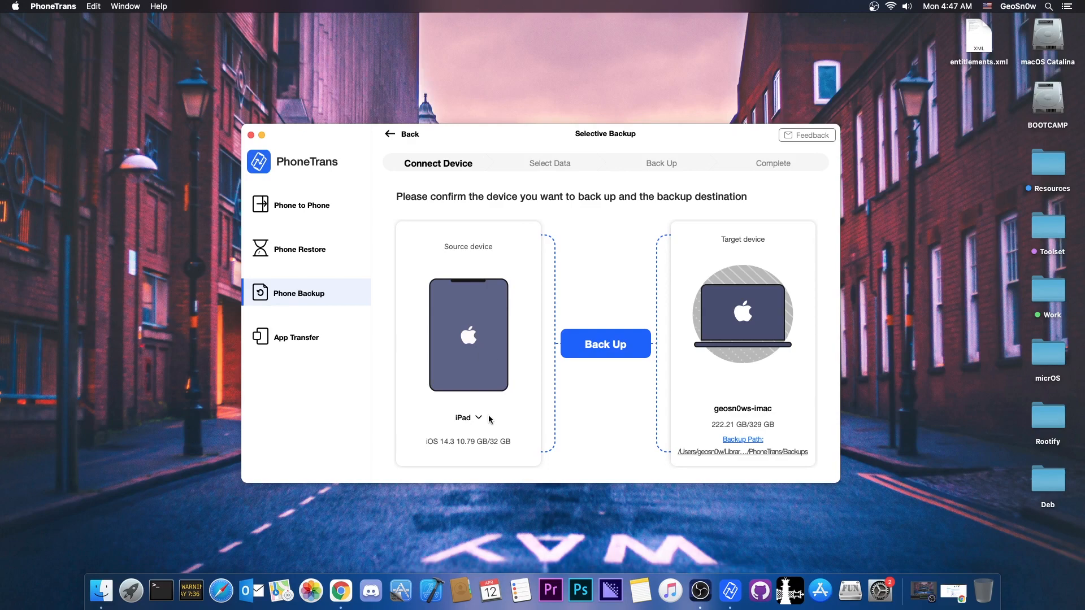
mouse_move(759, 394)
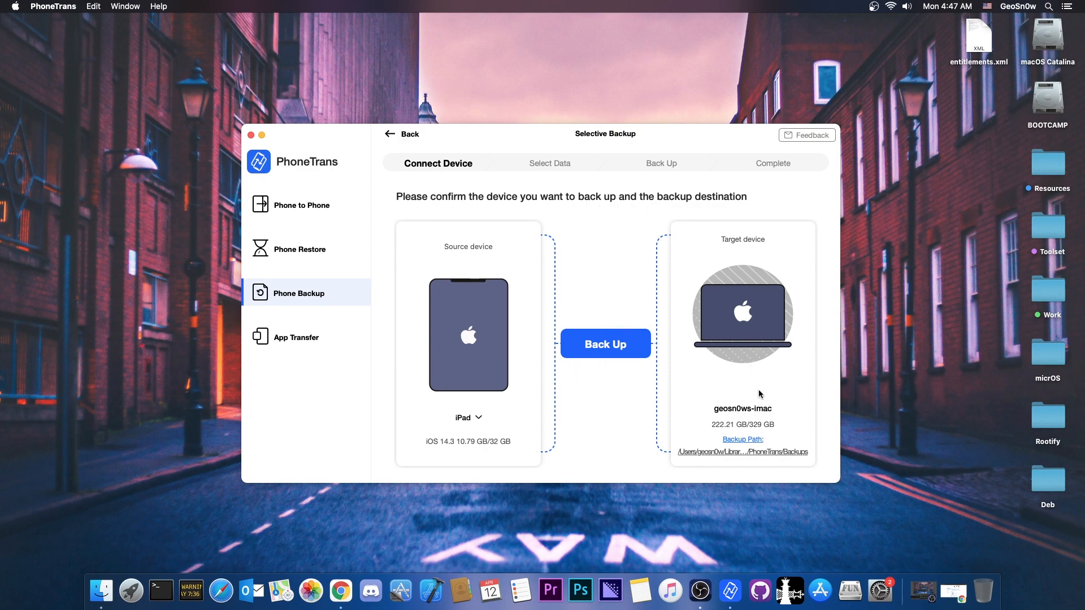
Set the backup path to the Desktop and continue to data type selection
click(743, 438)
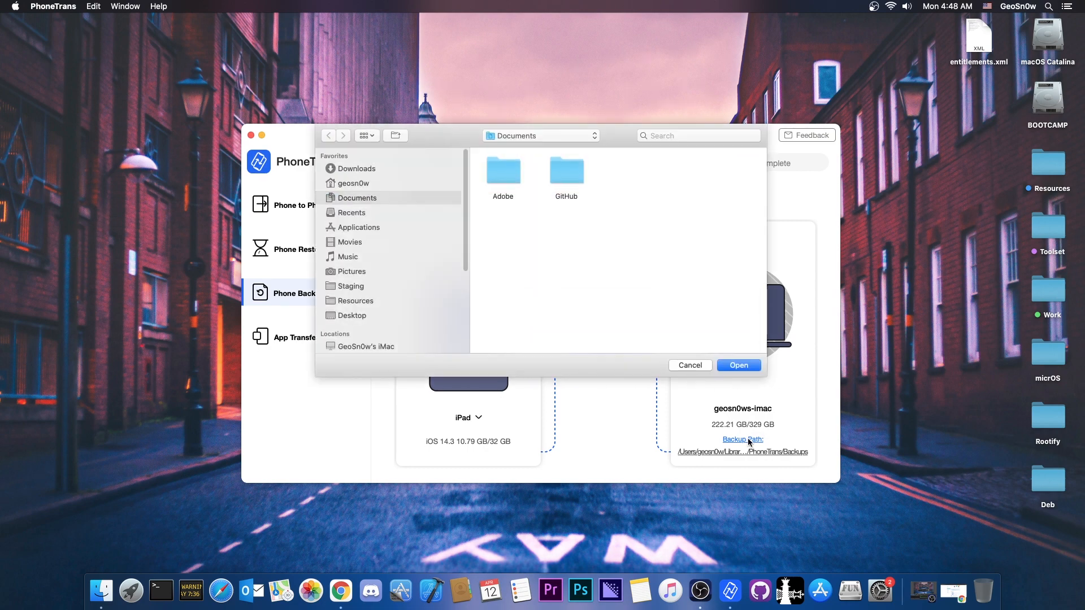
click(352, 314)
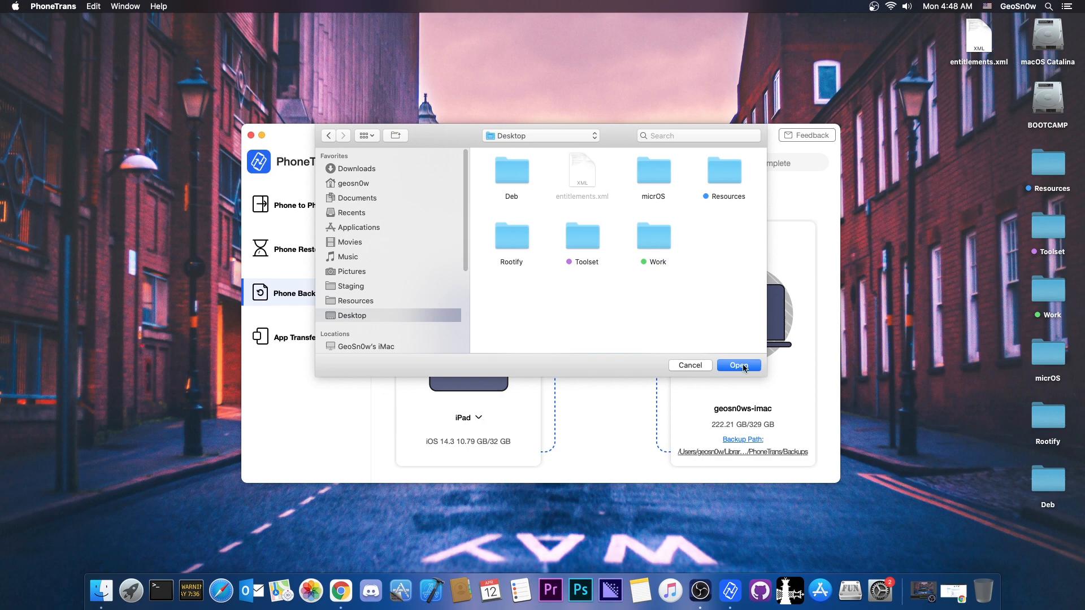
click(737, 365)
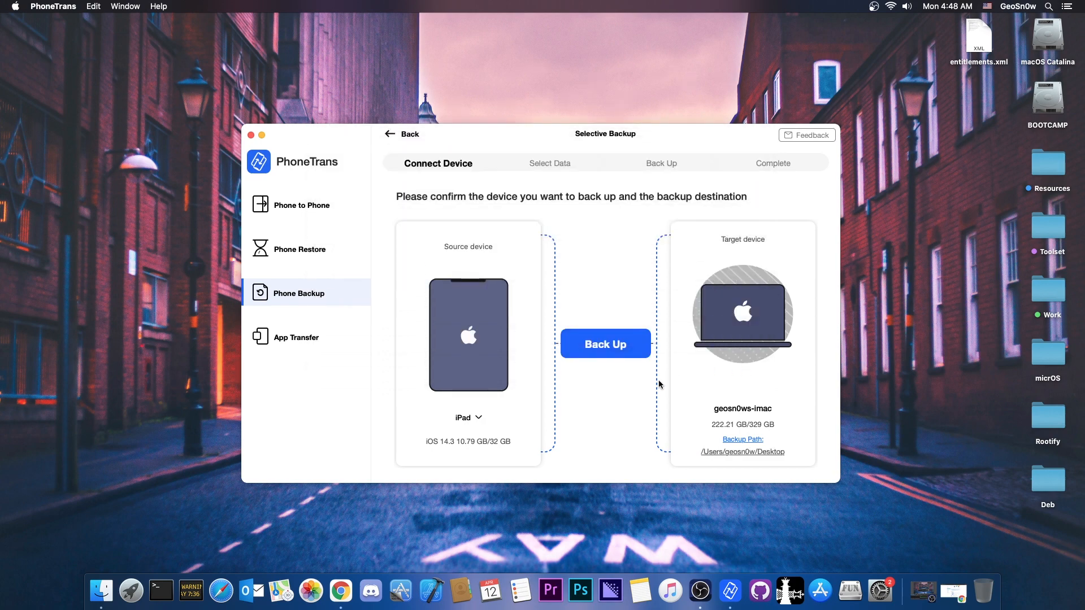
click(604, 344)
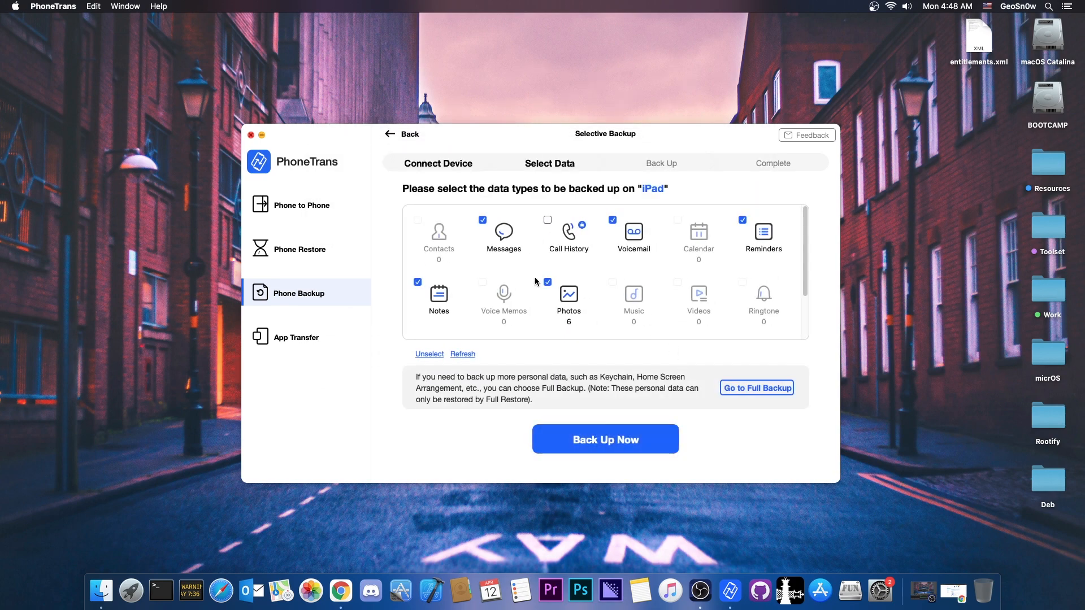
Back up the checked Messages, Voicemail, Reminders, Notes and Photos from the iPad
scroll(down, 3)
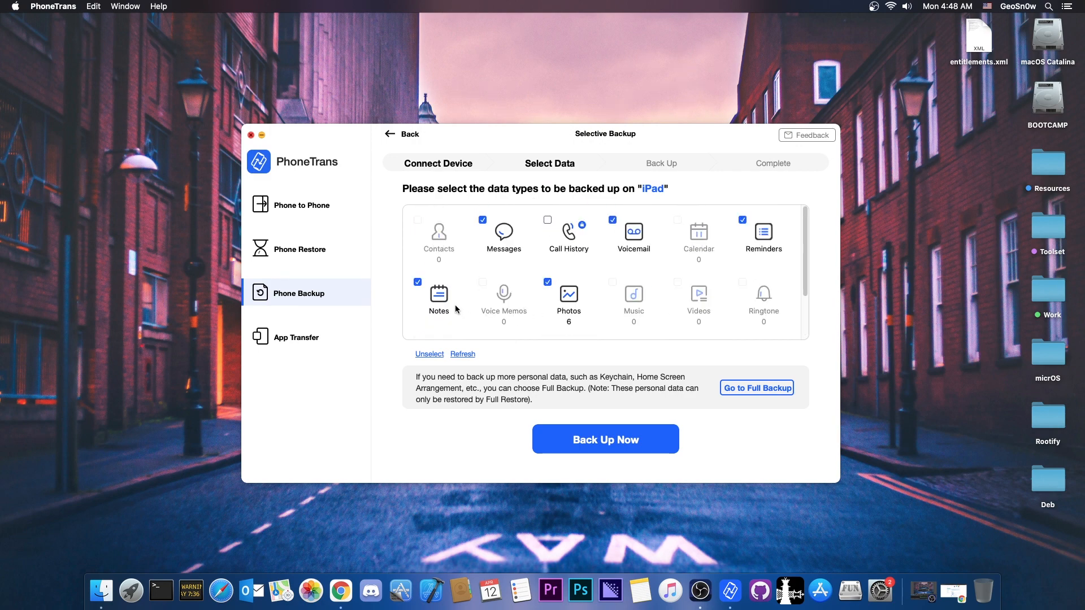
mouse_move(792, 252)
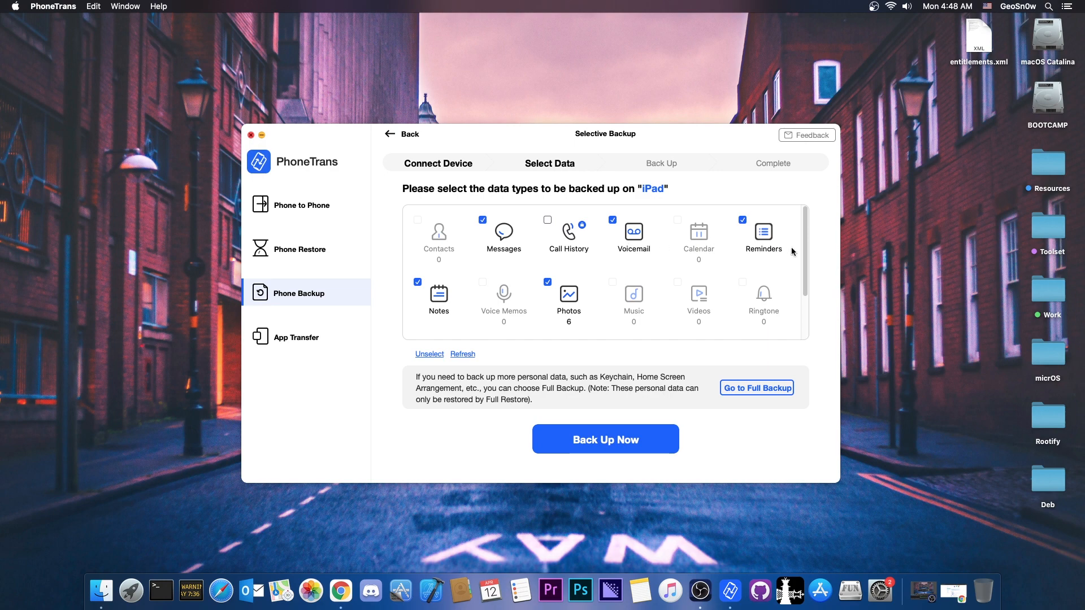
click(604, 439)
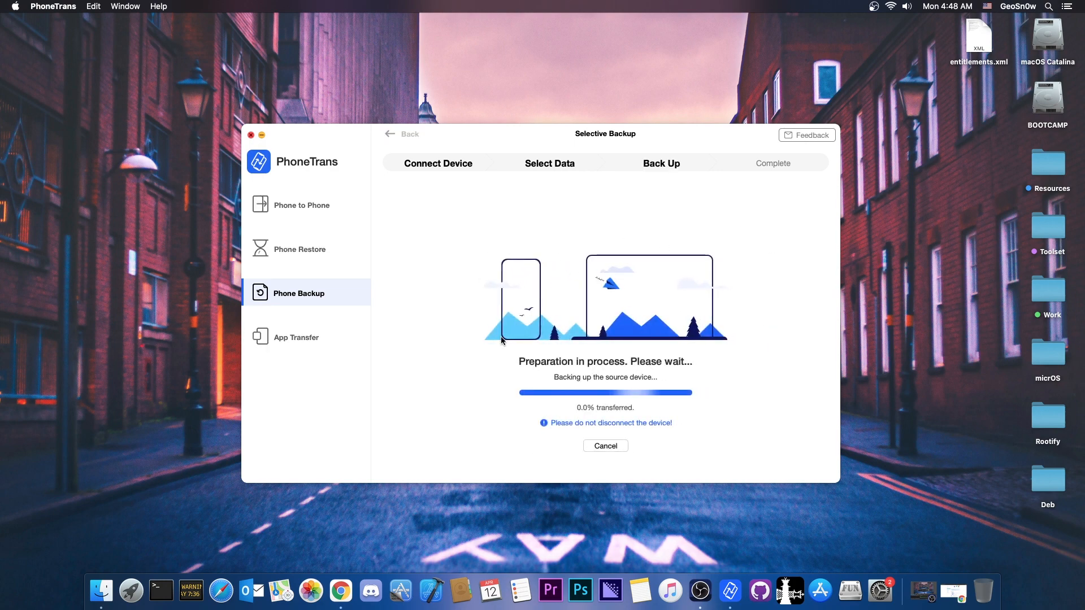
mouse_move(499, 361)
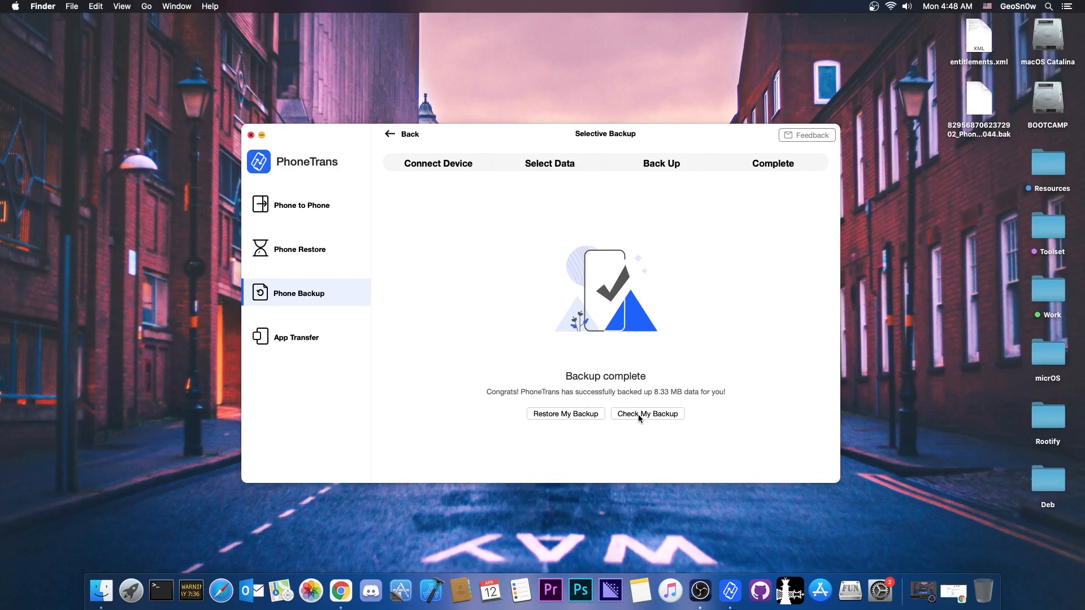
Restore the 8.33 MB iPad backup back onto the iPad
click(647, 413)
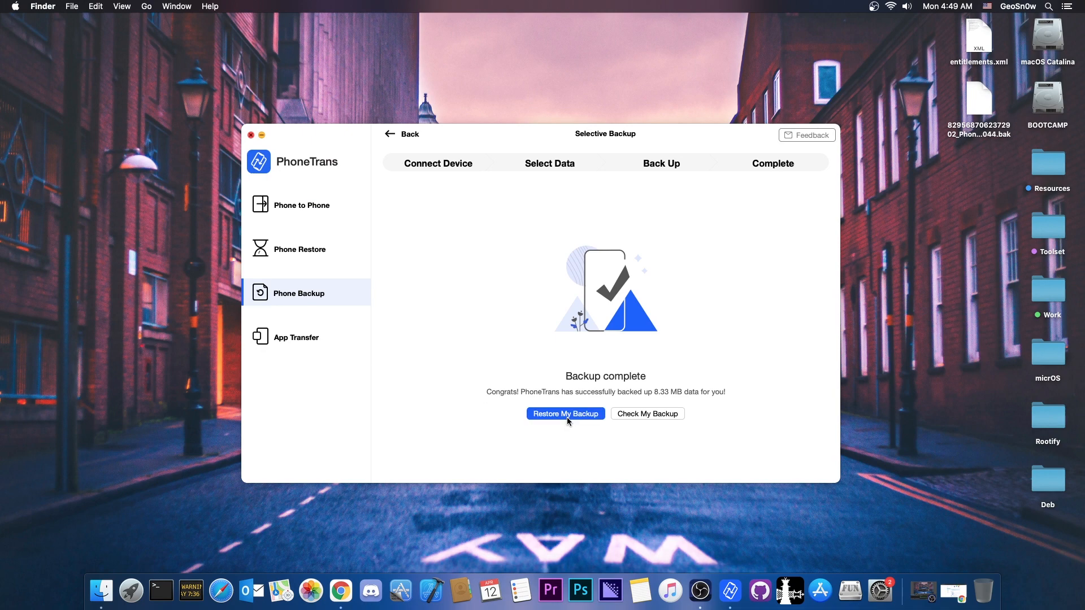
click(565, 413)
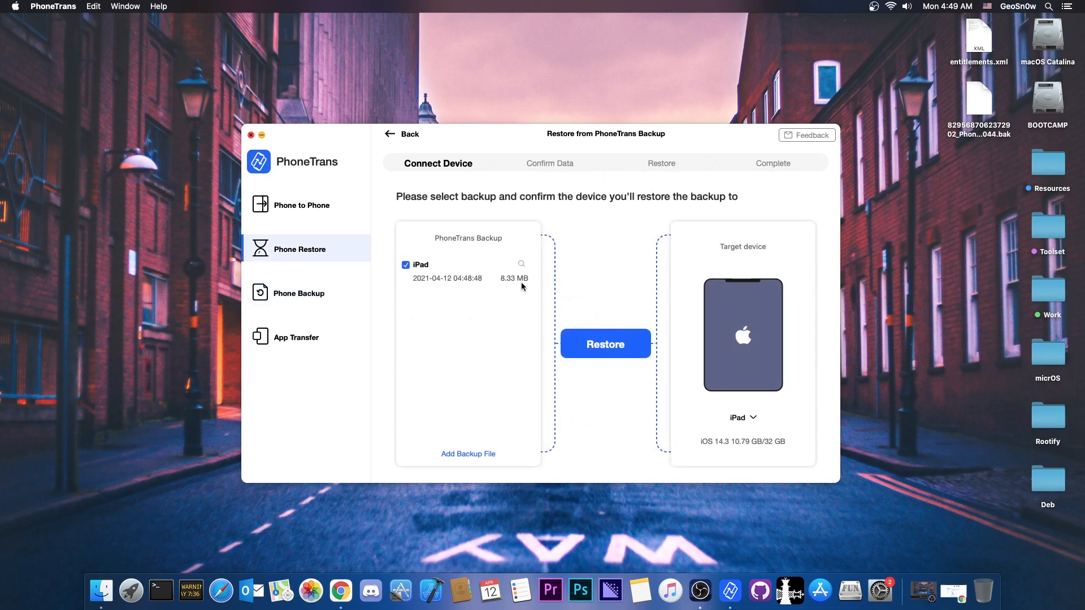
click(604, 344)
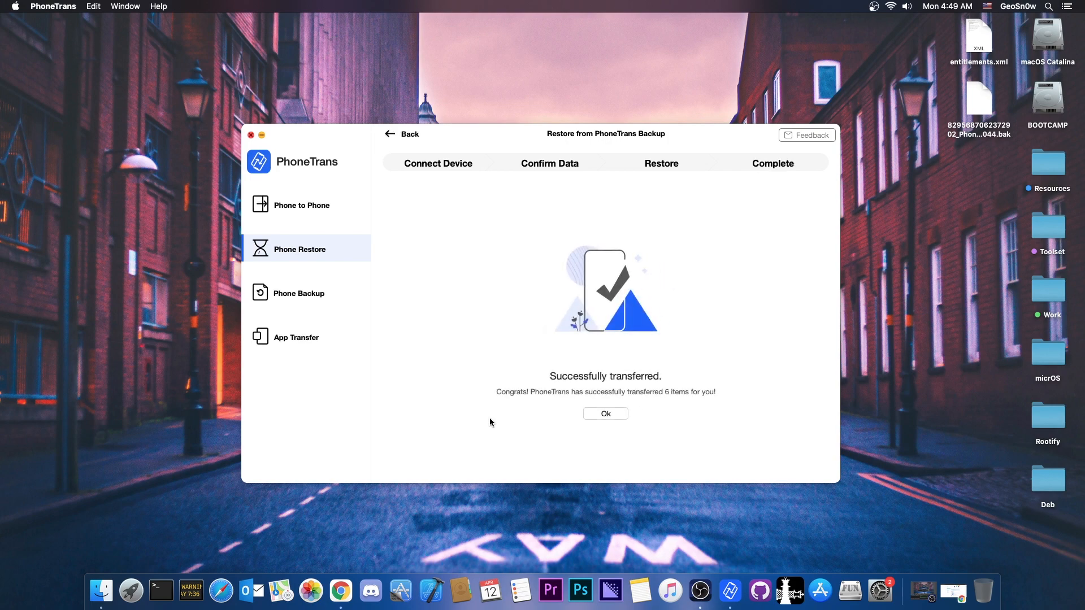
View the WhatsApp App Transfer and iCloud Data screens, then start Google Account Data transfer
click(294, 337)
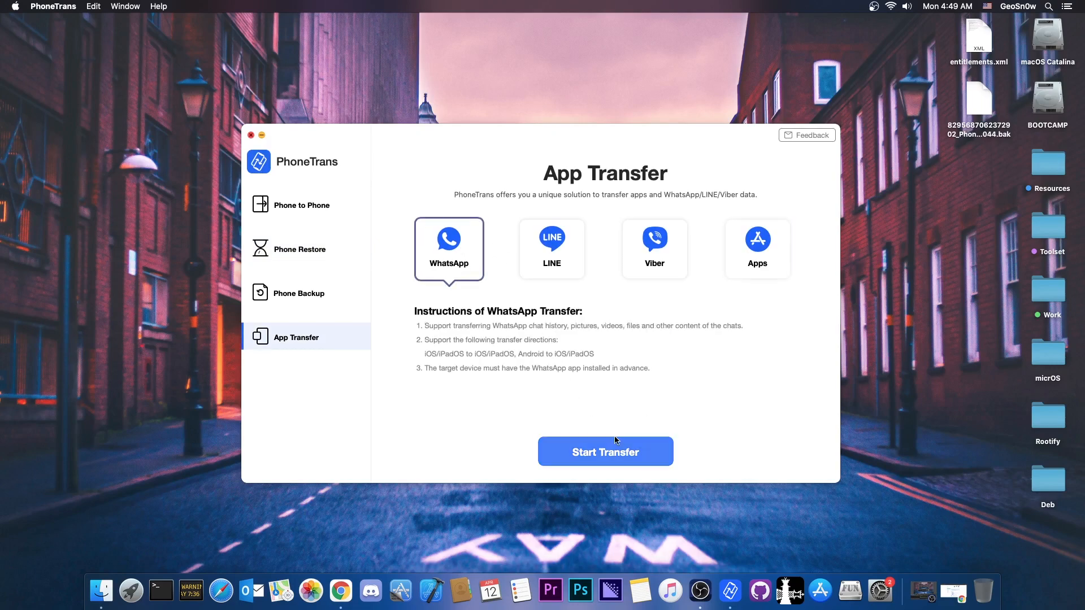
click(604, 451)
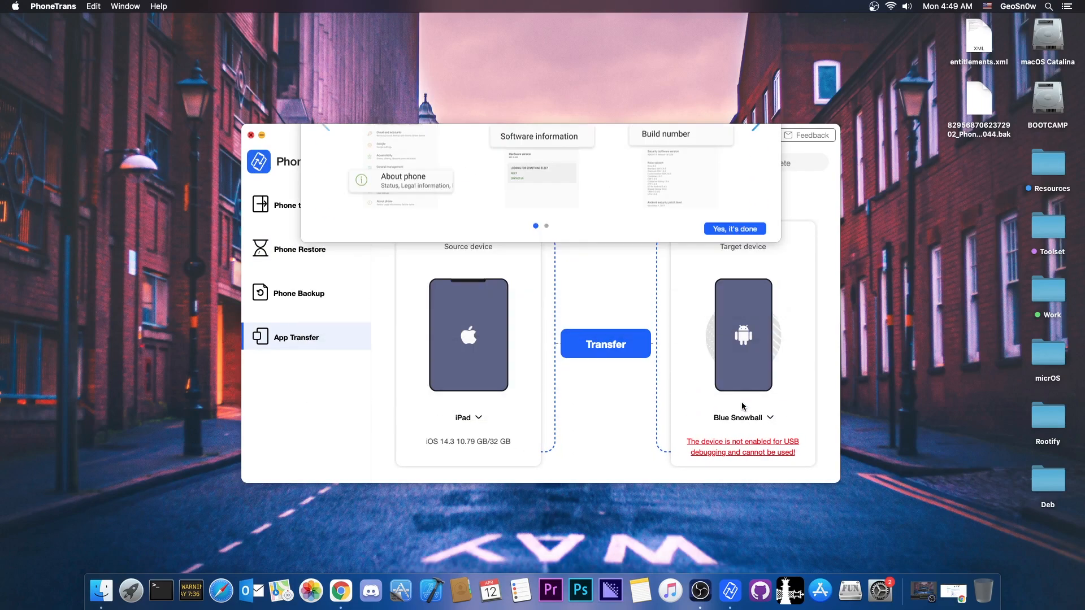
click(304, 249)
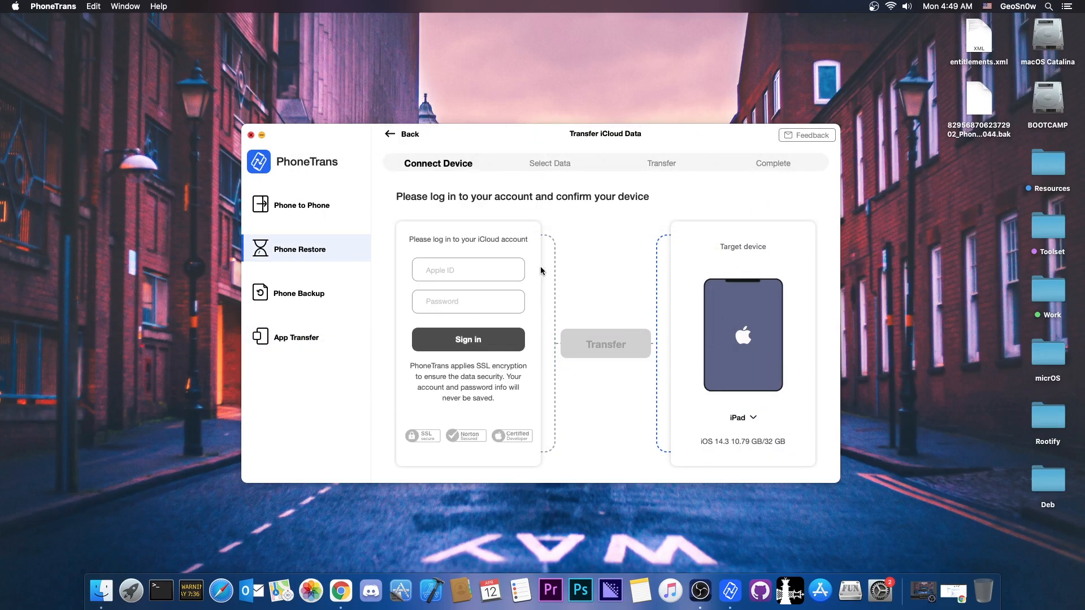
mouse_move(346, 274)
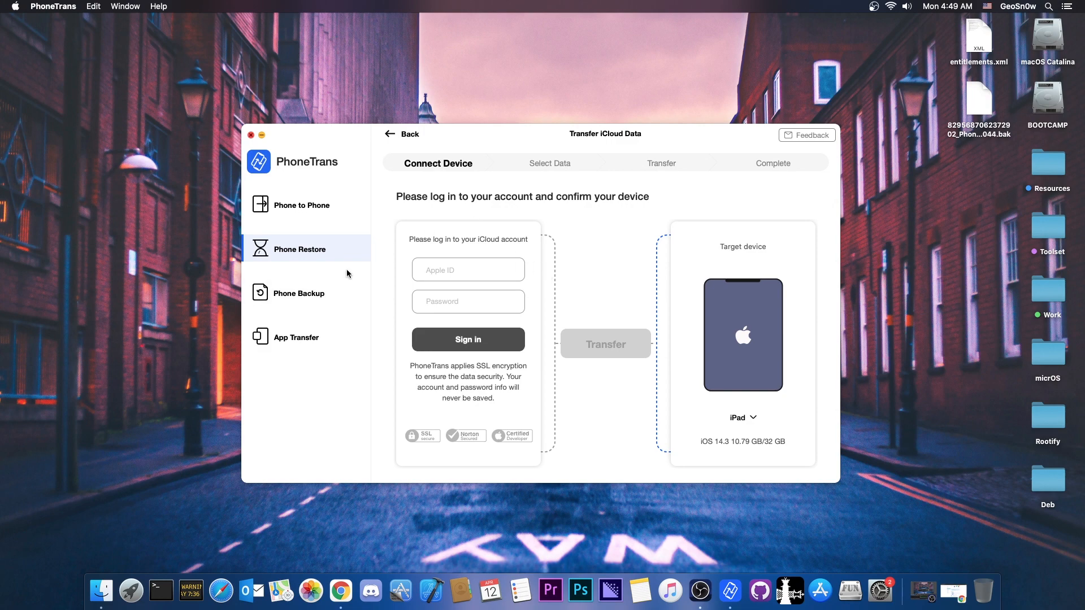
mouse_move(337, 258)
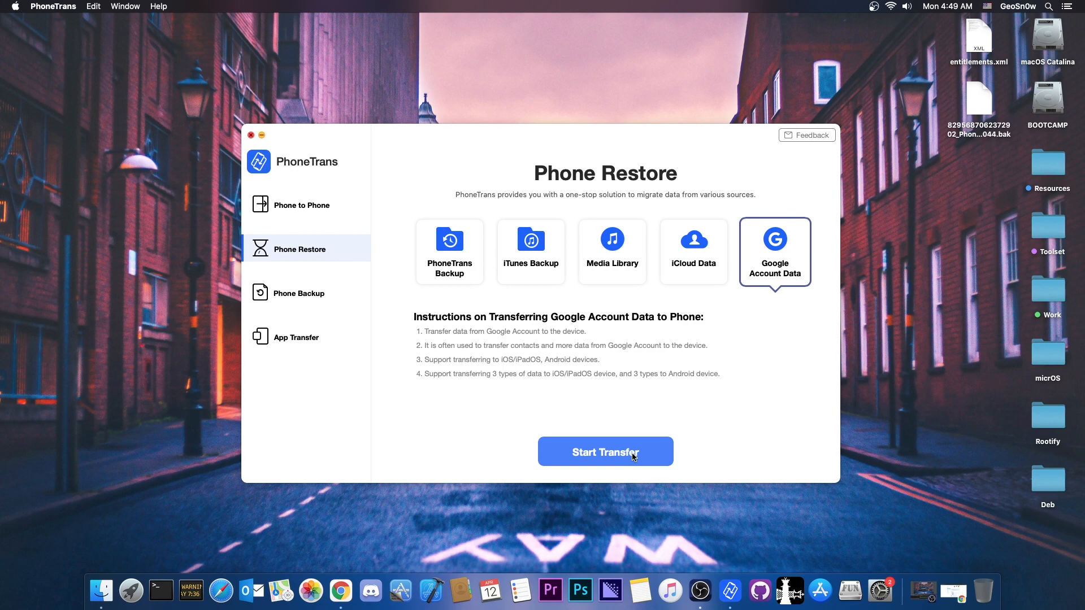
click(604, 450)
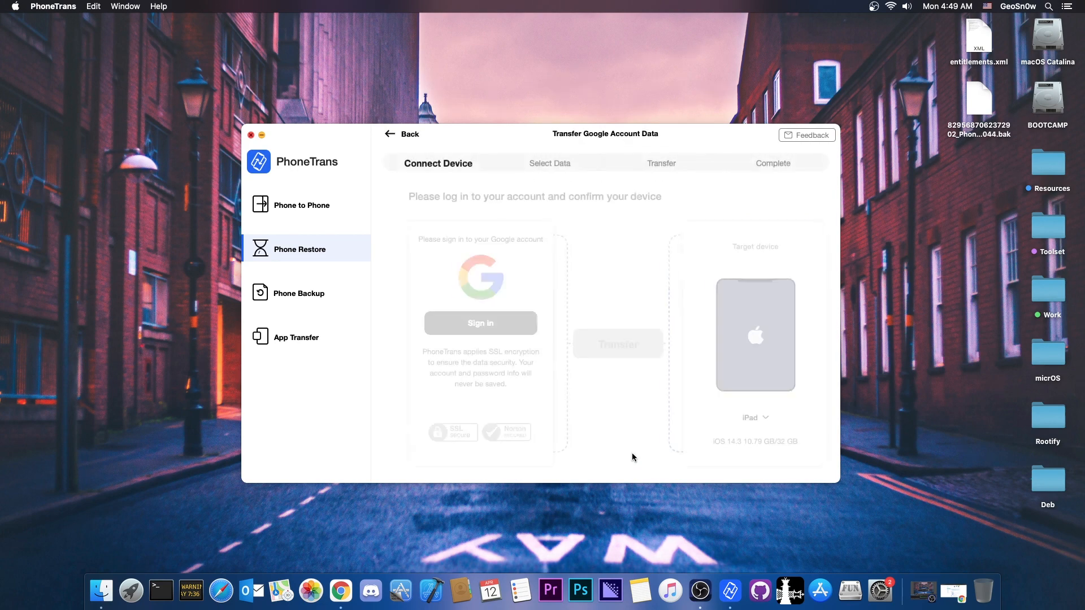